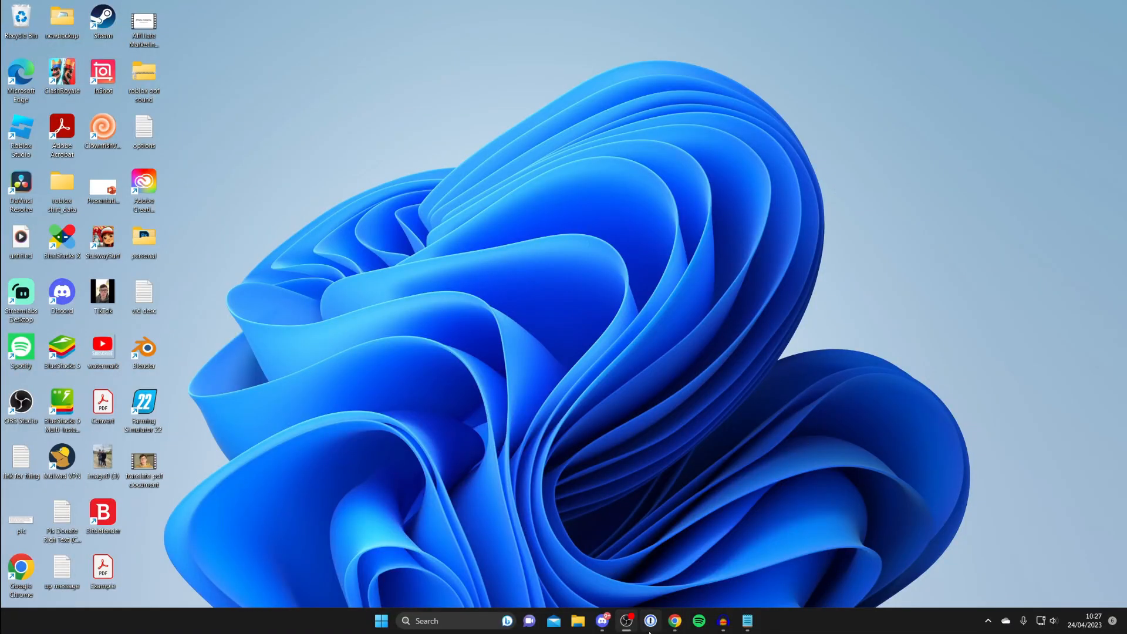
Search Google for "iris shaders" in Chrome and open the official Iris Shaders site.
{"action": "left_click", "coordinate": [673, 626]}
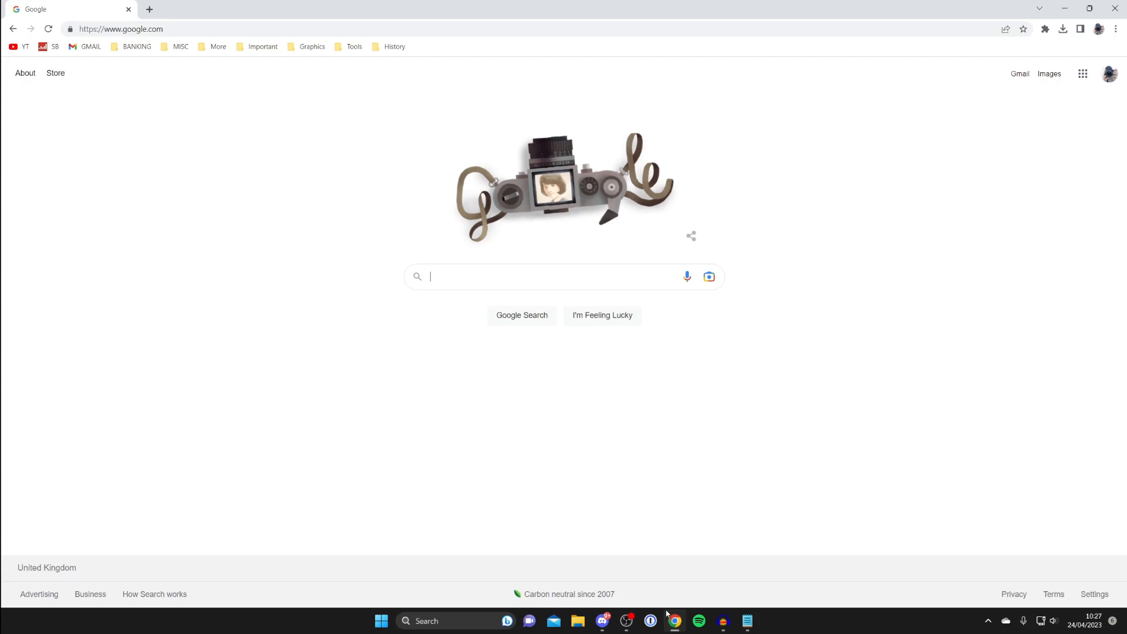
{"action": "mouse_move", "coordinate": [504, 362]}
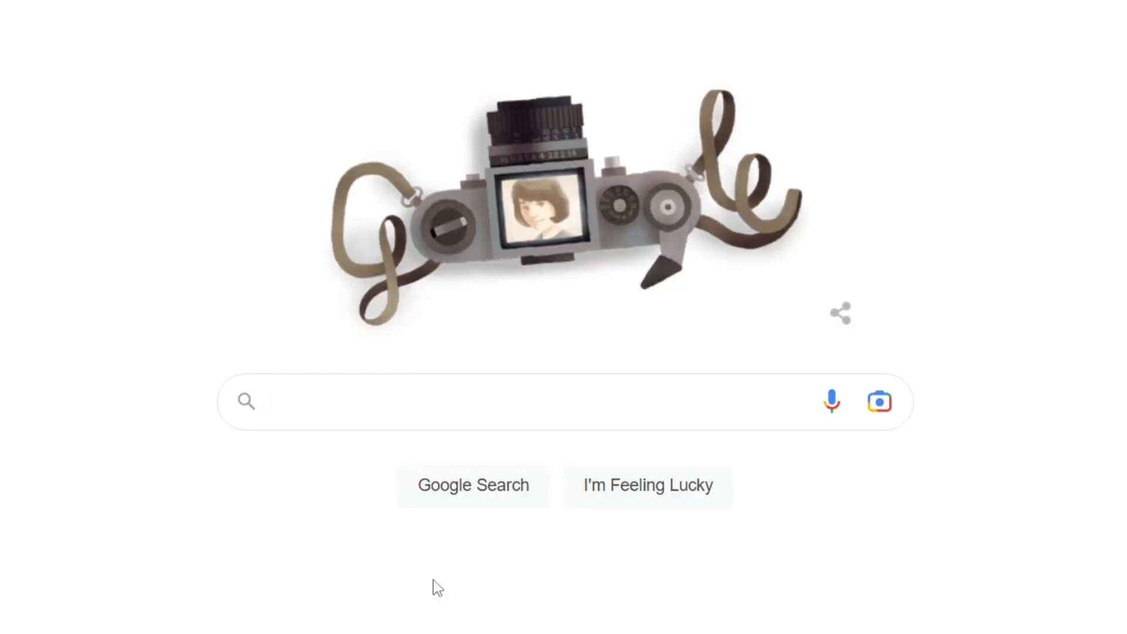
{"action": "type", "text": "iris shaders"}
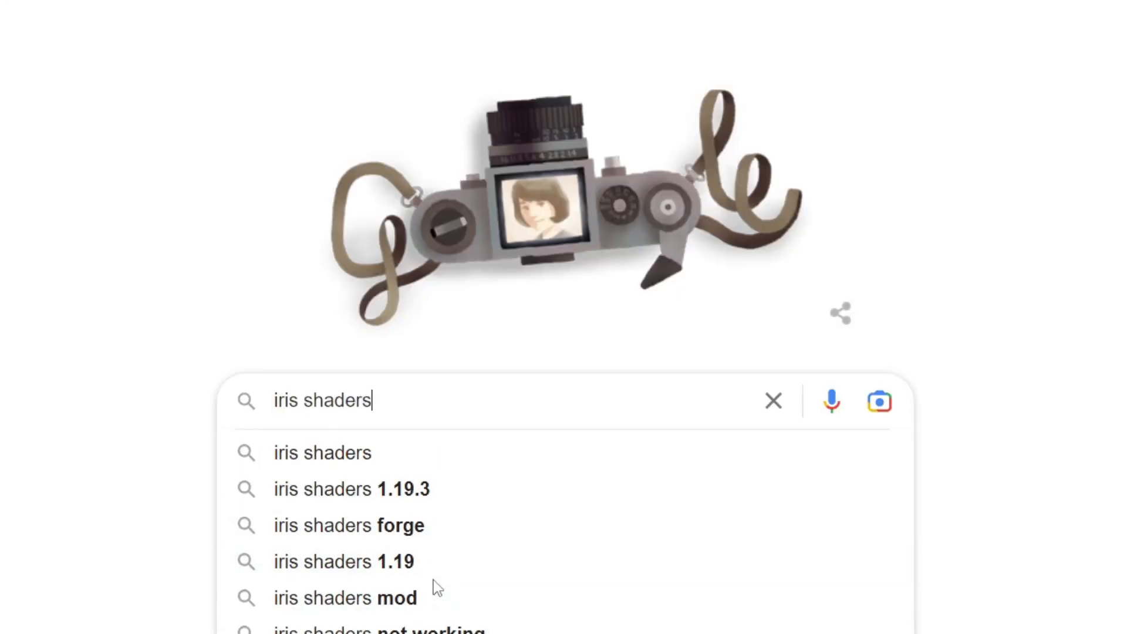
{"action": "key", "text": "Enter"}
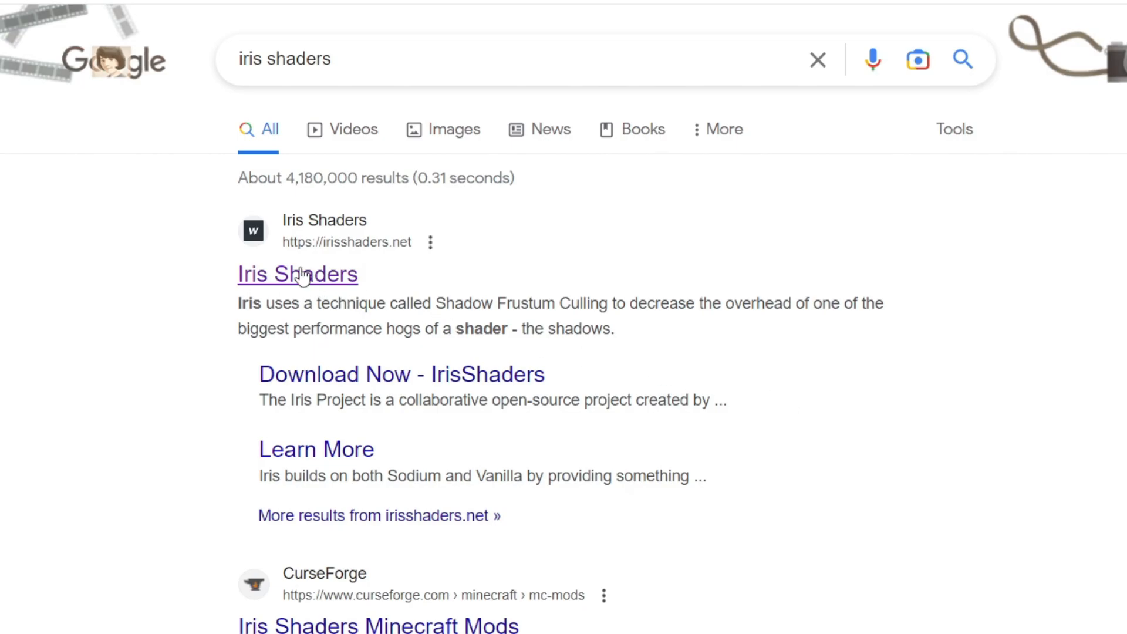
{"action": "left_click", "coordinate": [297, 274]}
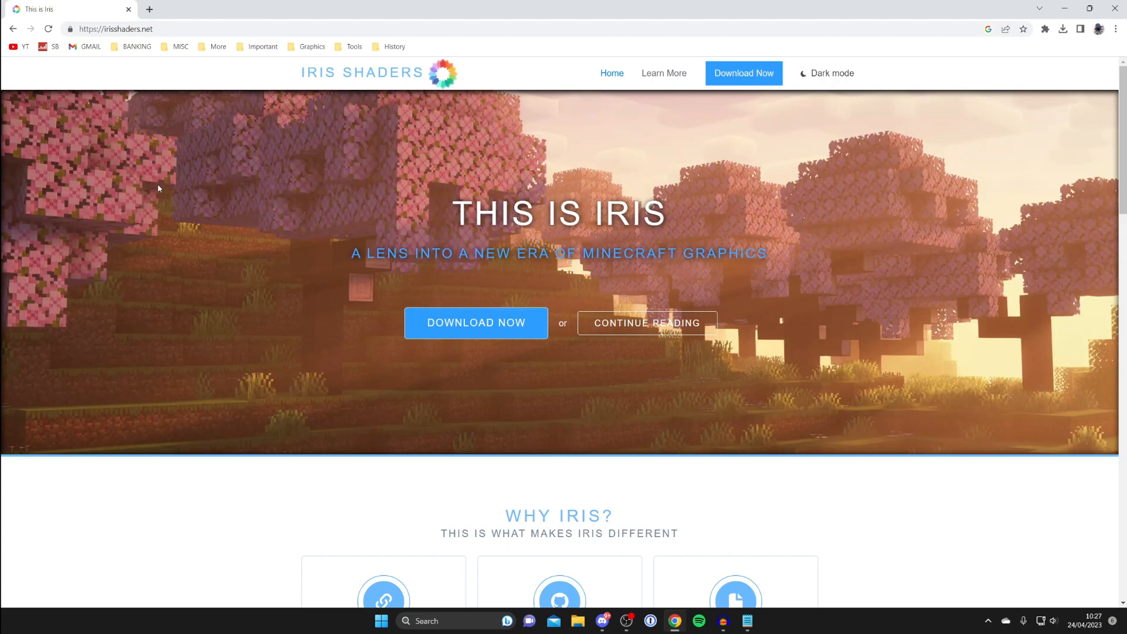
Download the Iris Installer universal jar from the site's download page.
{"action": "left_click", "coordinate": [475, 322]}
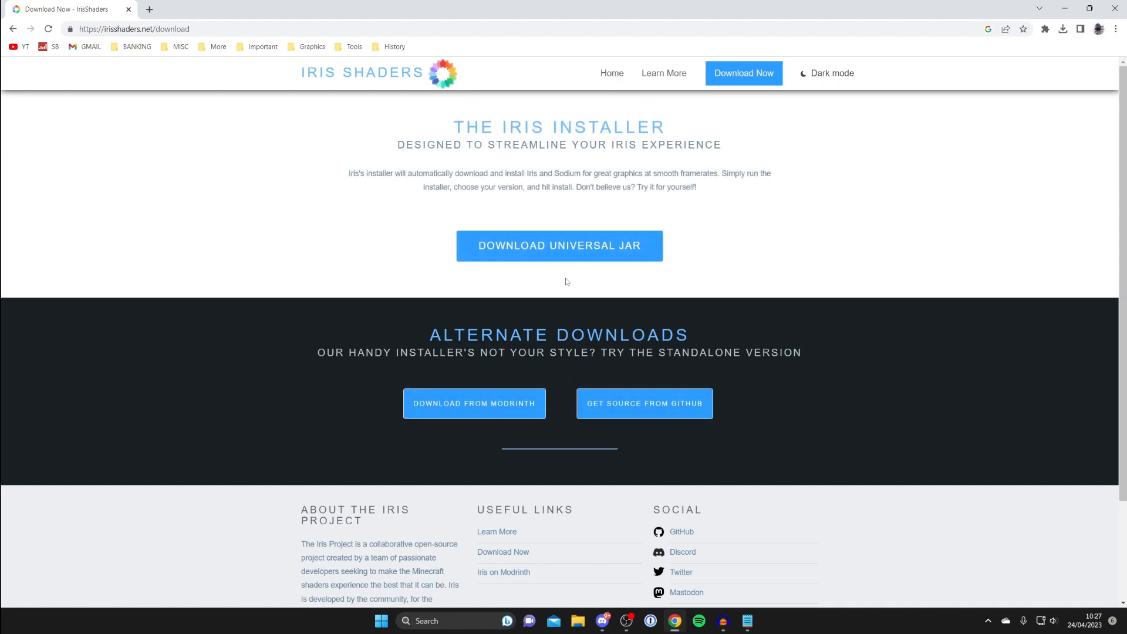
{"action": "mouse_move", "coordinate": [601, 246]}
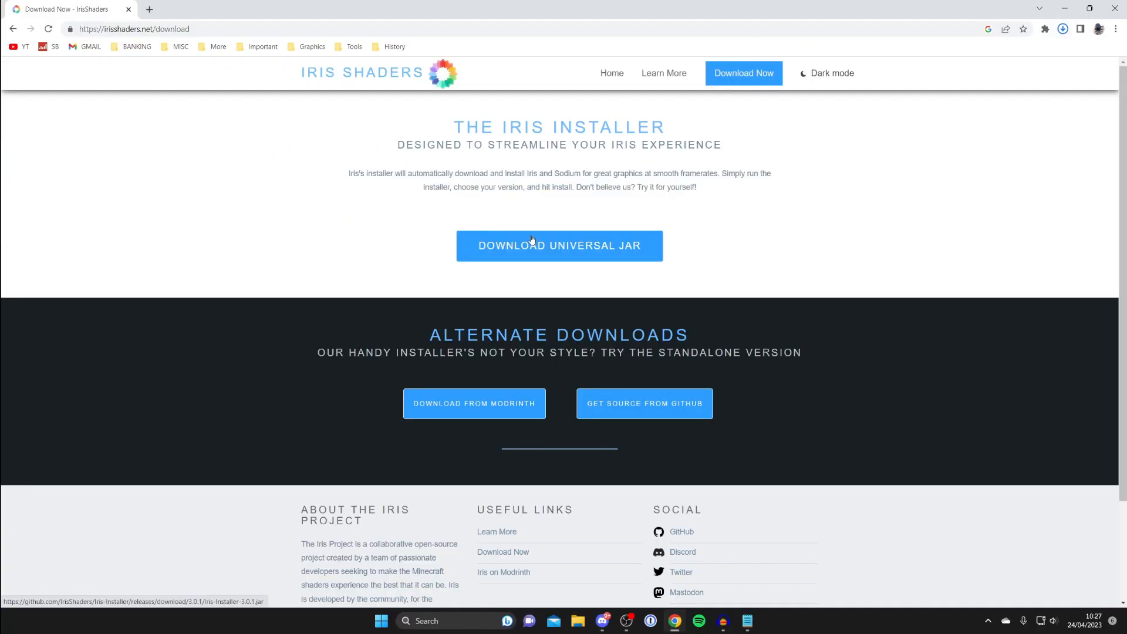
{"action": "left_click", "coordinate": [1064, 28]}
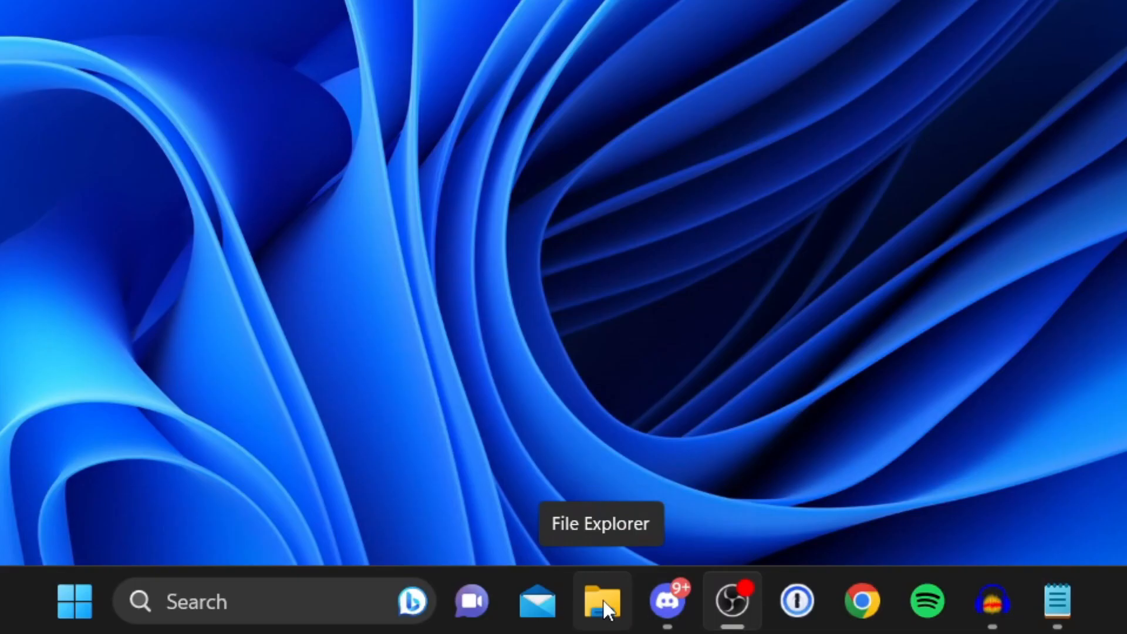
Test-open Iris-Installer-3.0.1 from Downloads, close it, and move the jar onto the desktop.
{"action": "left_click", "coordinate": [601, 602]}
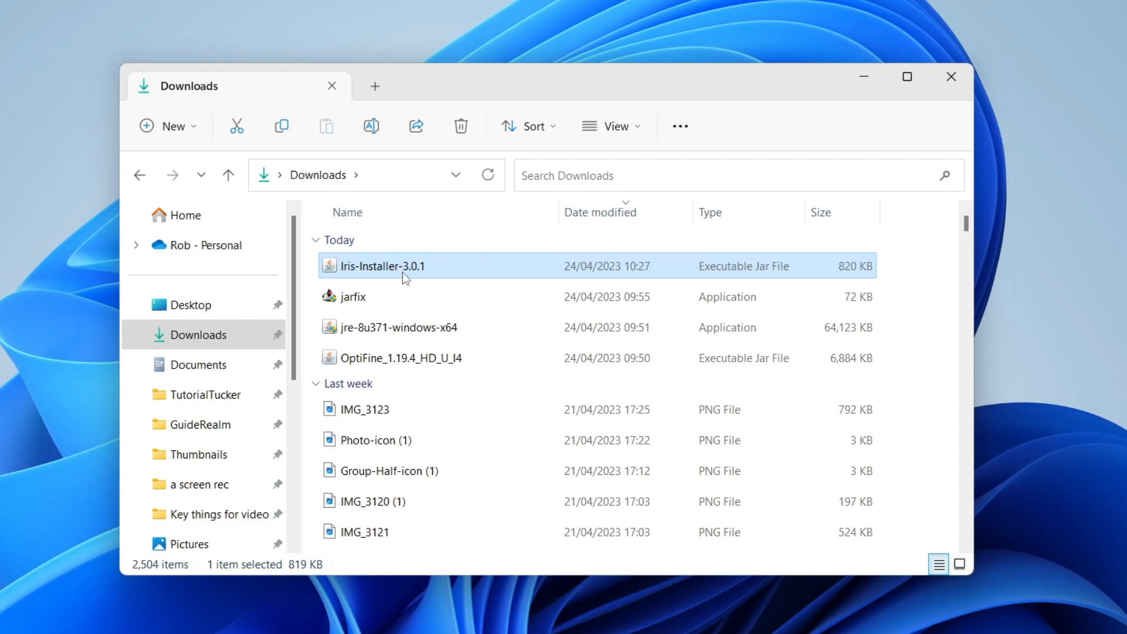
{"action": "double_click", "coordinate": [383, 266]}
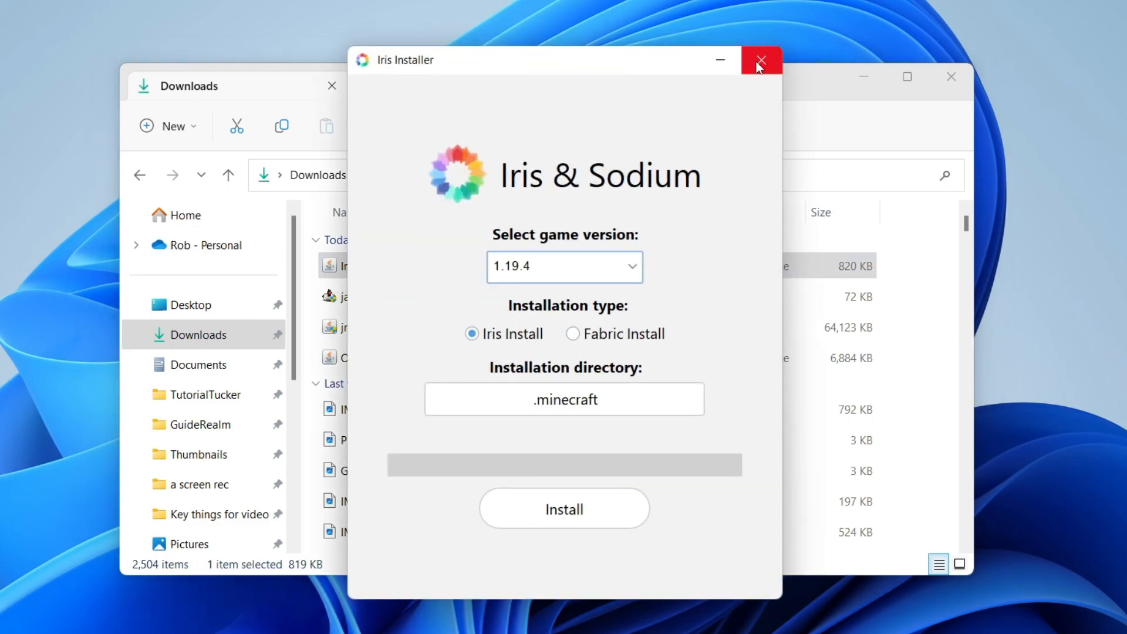
{"action": "left_click", "coordinate": [761, 60]}
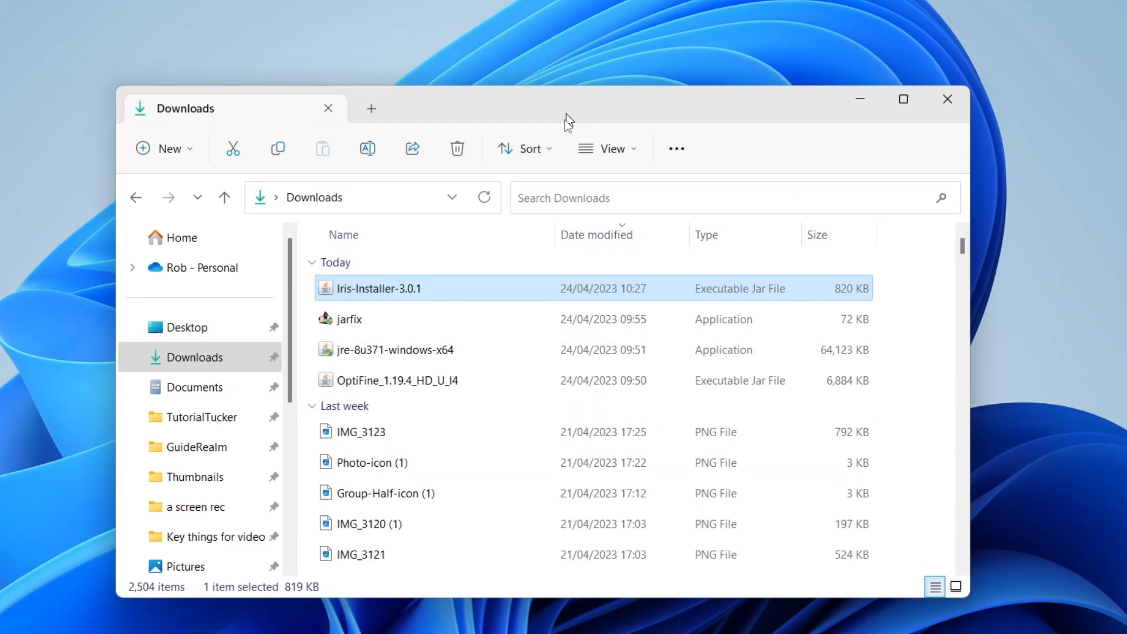
{"action": "left_click_drag", "start_coordinate": [569, 108], "coordinate": [550, 420]}
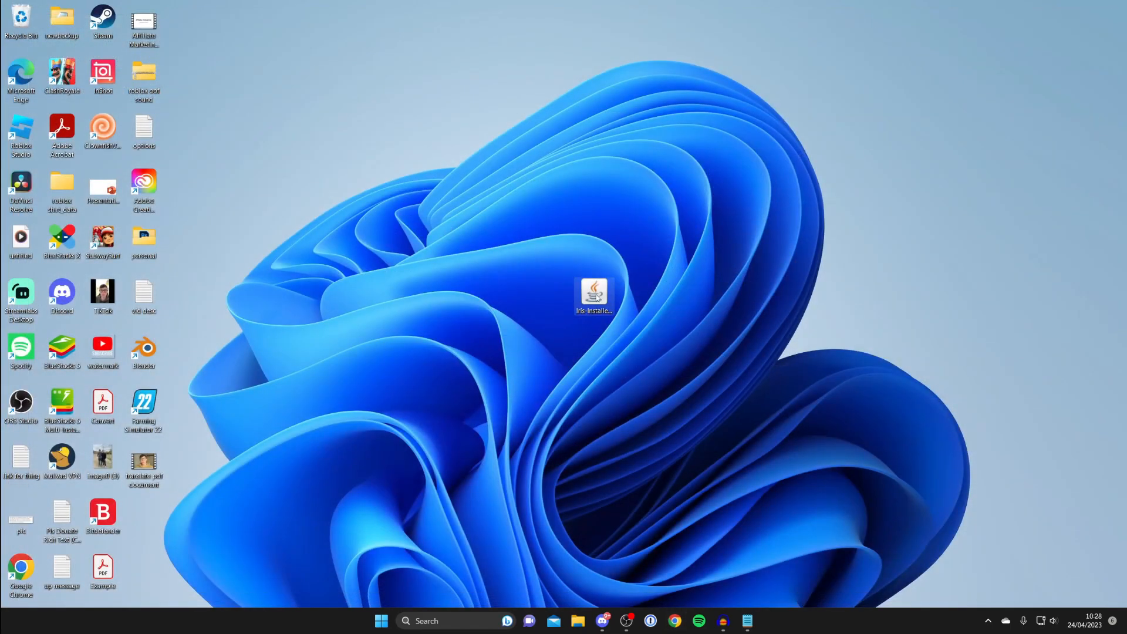
{"action": "mouse_move", "coordinate": [595, 291]}
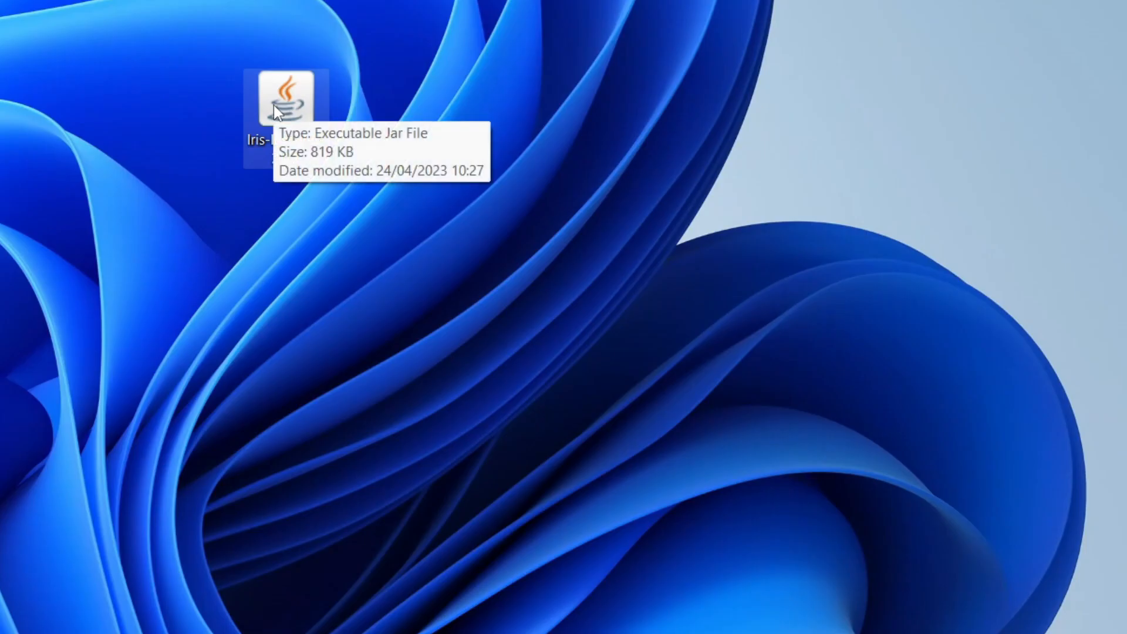
{"action": "right_click", "coordinate": [285, 98]}
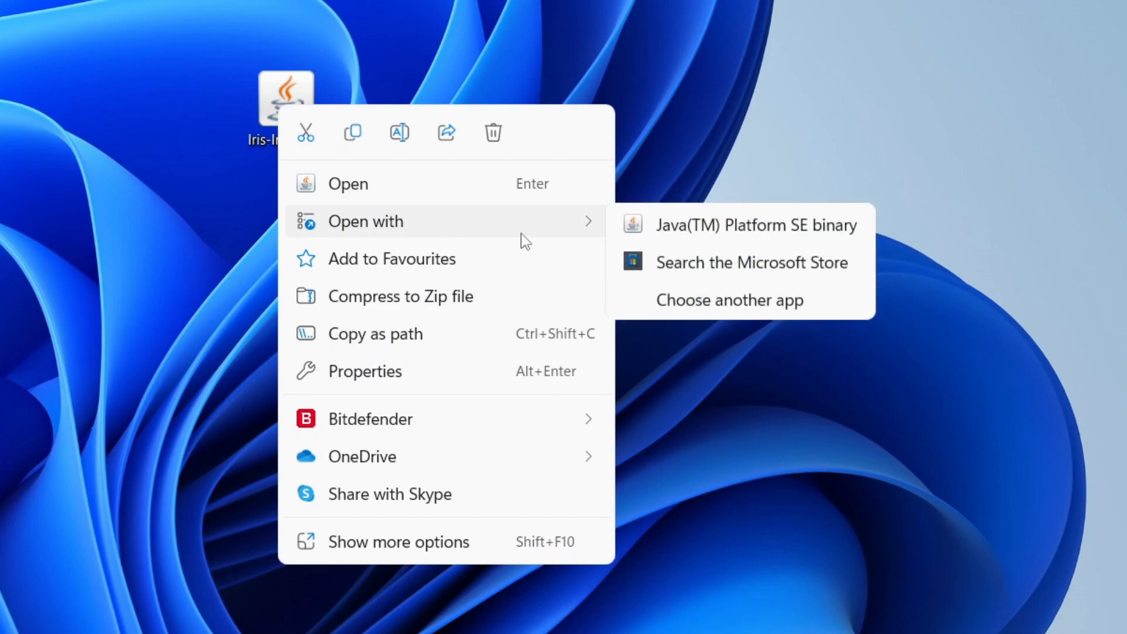
{"action": "mouse_move", "coordinate": [728, 232]}
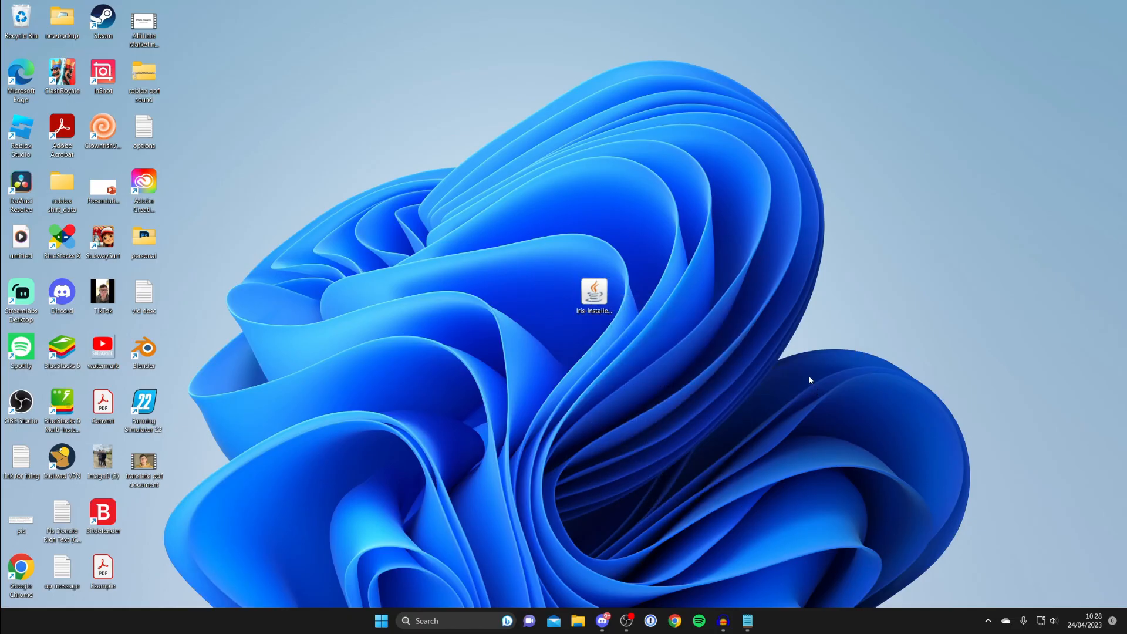
{"action": "double_click", "coordinate": [593, 291]}
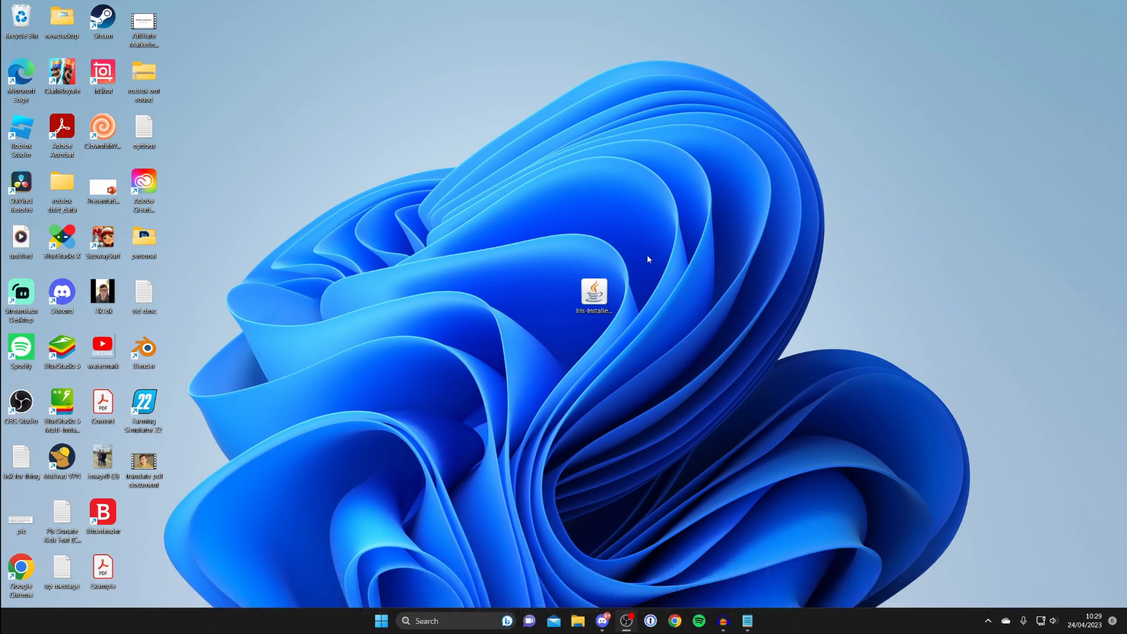
{"action": "left_click", "coordinate": [594, 294]}
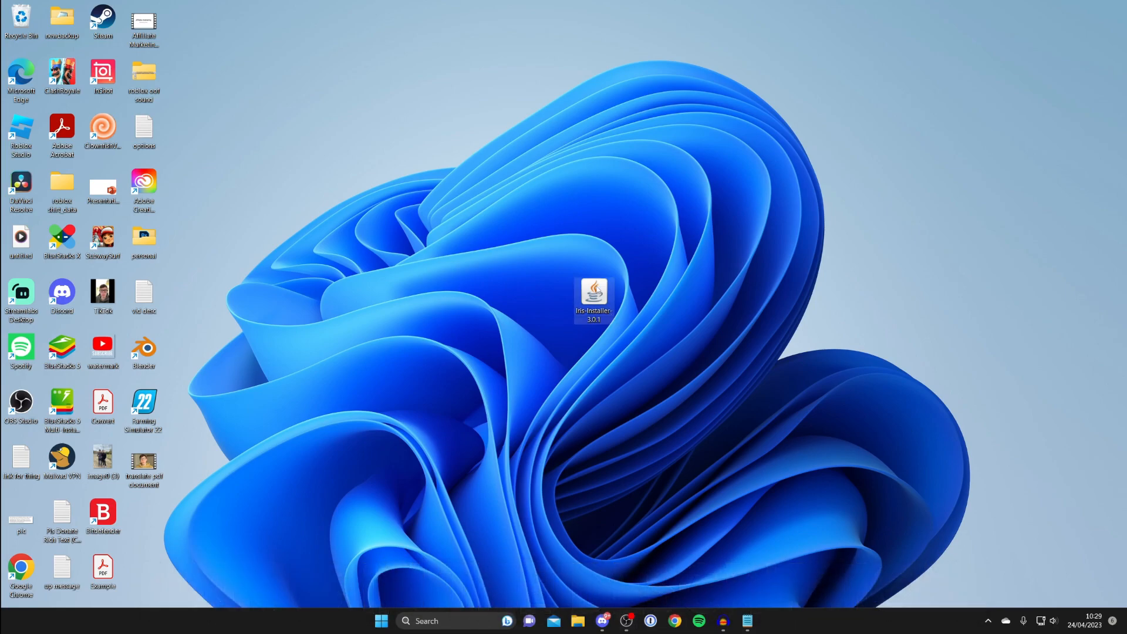
Install Iris and Sodium for Minecraft 1.19.4 into .minecraft and close the finished installer.
{"action": "double_click", "coordinate": [592, 292]}
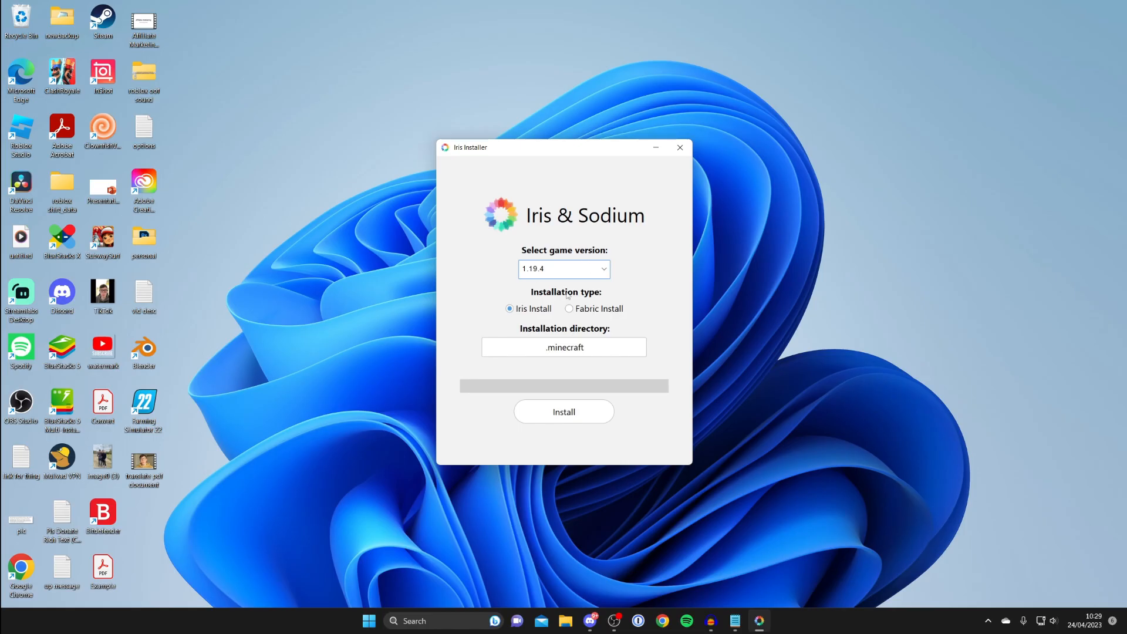
{"action": "left_click", "coordinate": [563, 269]}
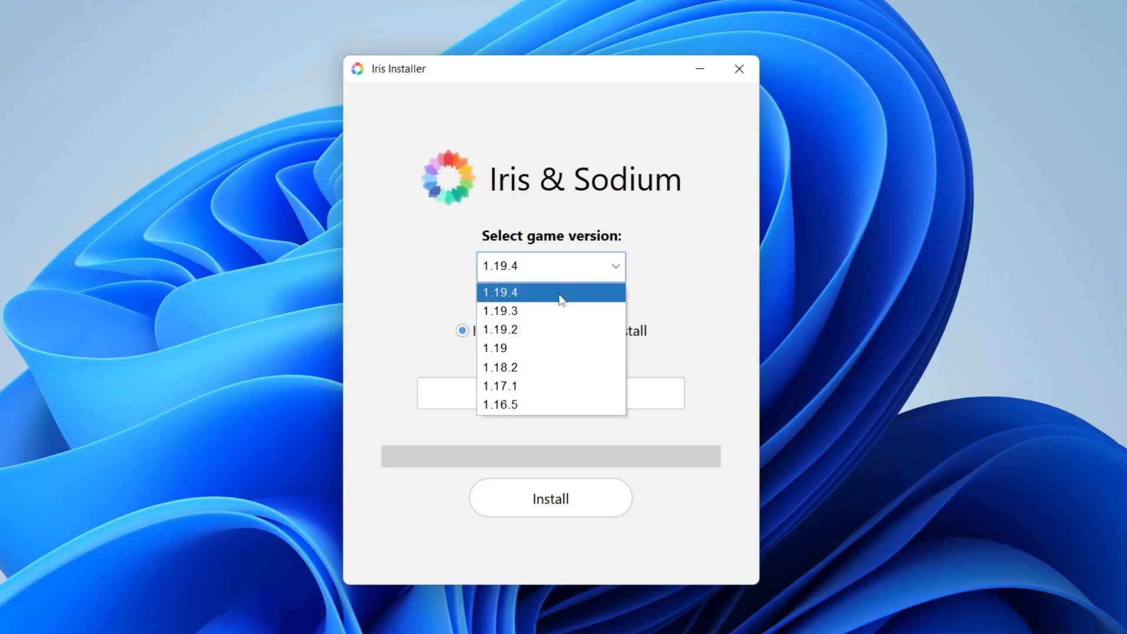
{"action": "left_click", "coordinate": [499, 292]}
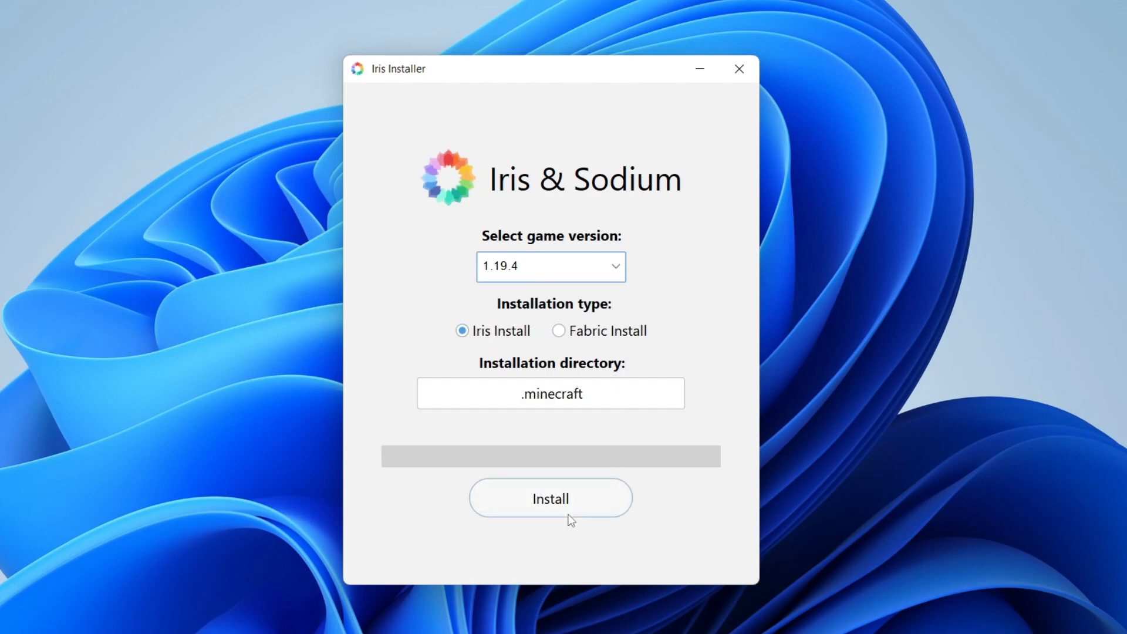
{"action": "left_click", "coordinate": [550, 498]}
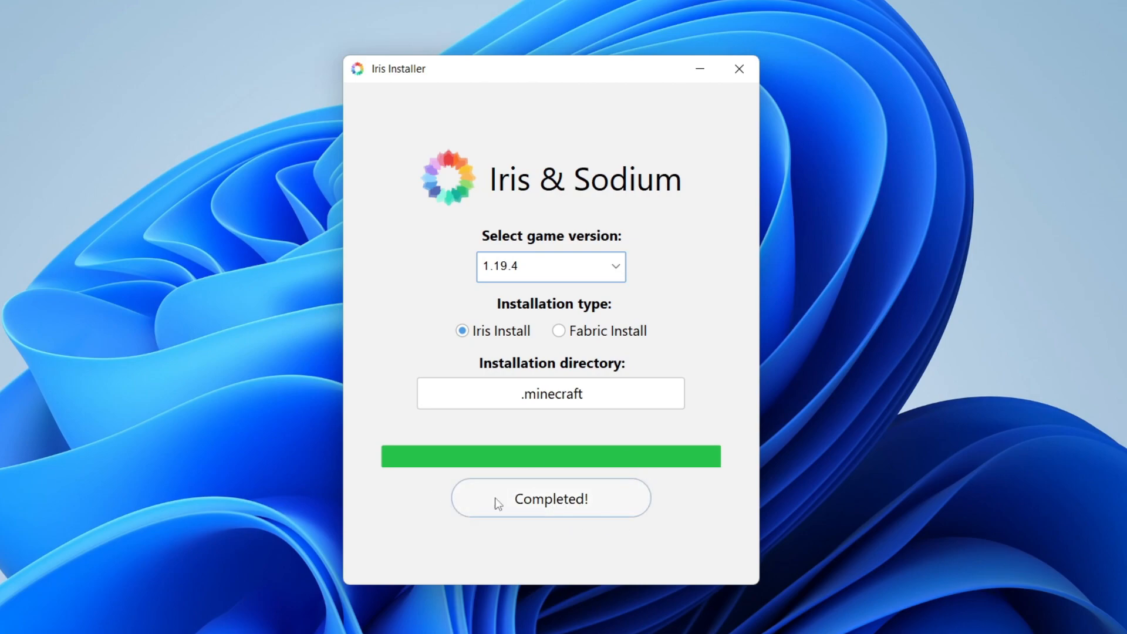
{"action": "mouse_move", "coordinate": [707, 110]}
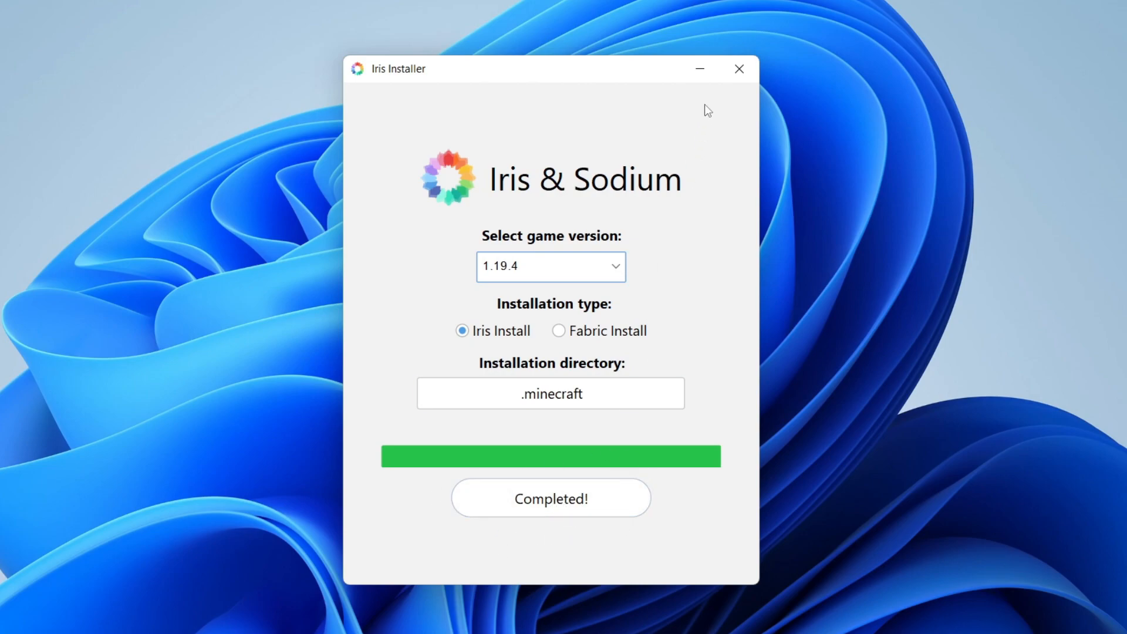
{"action": "mouse_move", "coordinate": [739, 70]}
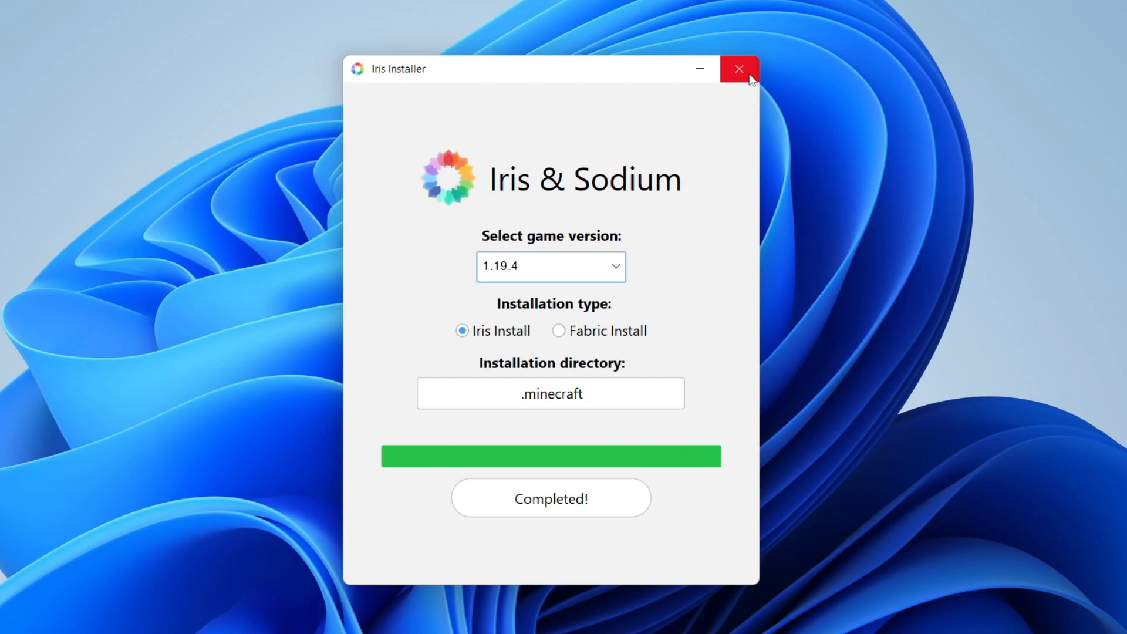
{"action": "left_click", "coordinate": [739, 68]}
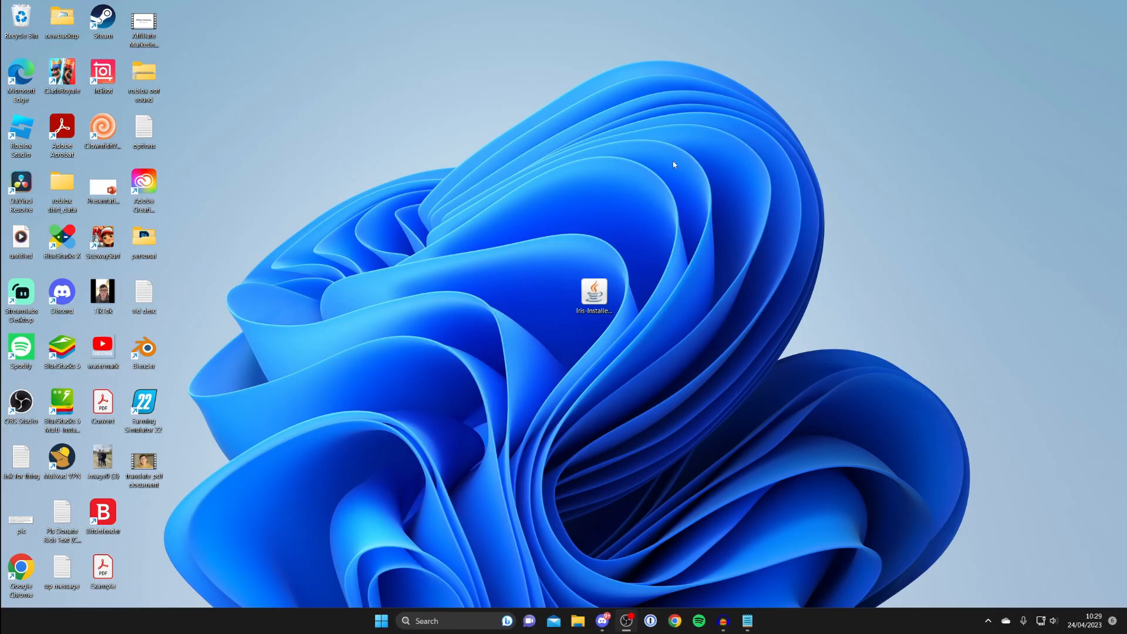
{"action": "mouse_move", "coordinate": [657, 168]}
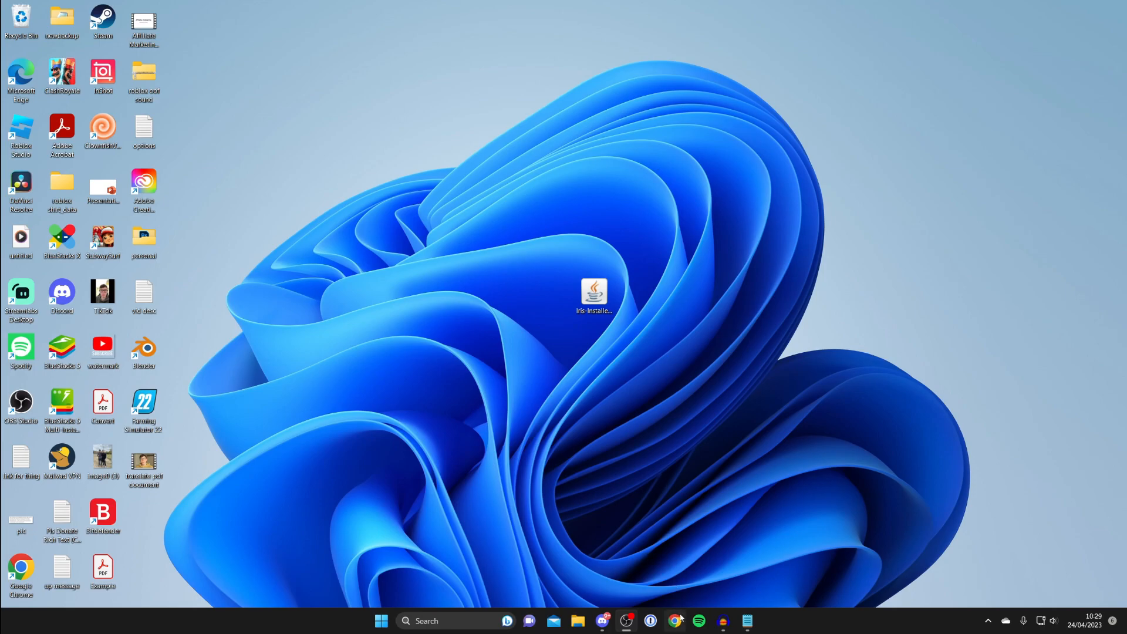
Bring up Chrome on the Google home page.
{"action": "left_click", "coordinate": [674, 626]}
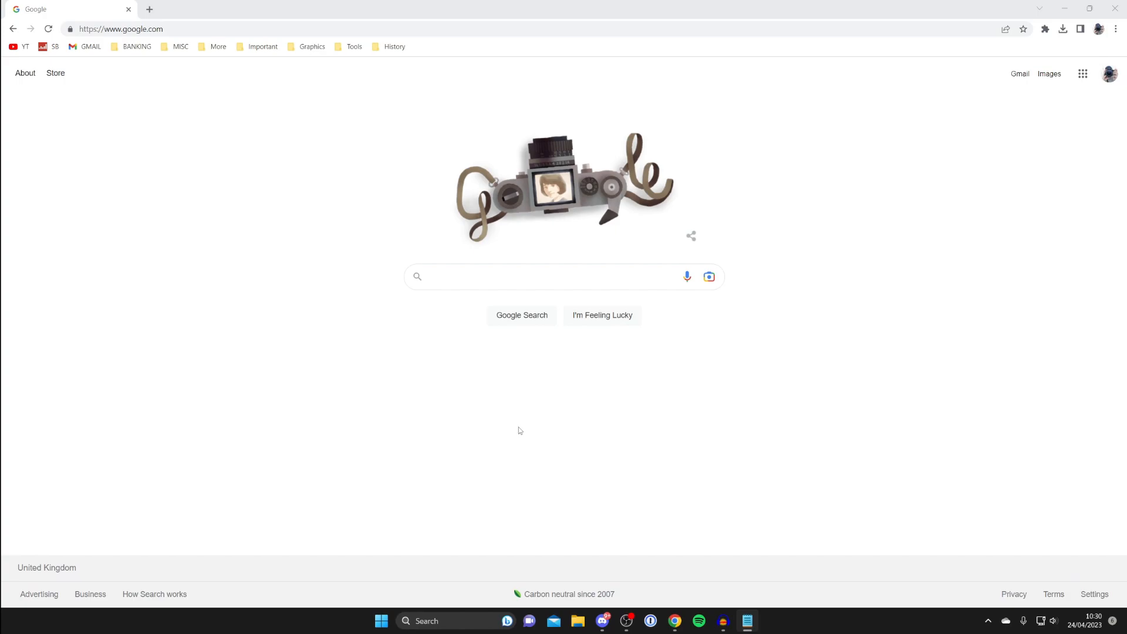
{"action": "mouse_move", "coordinate": [274, 544]}
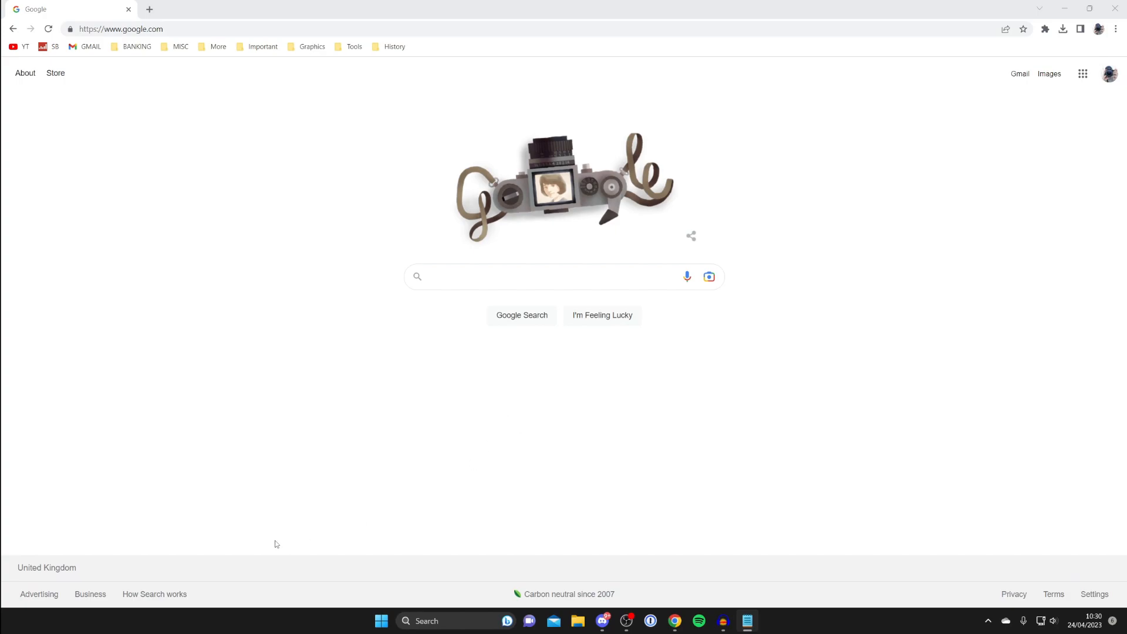
{"action": "mouse_move", "coordinate": [551, 262]}
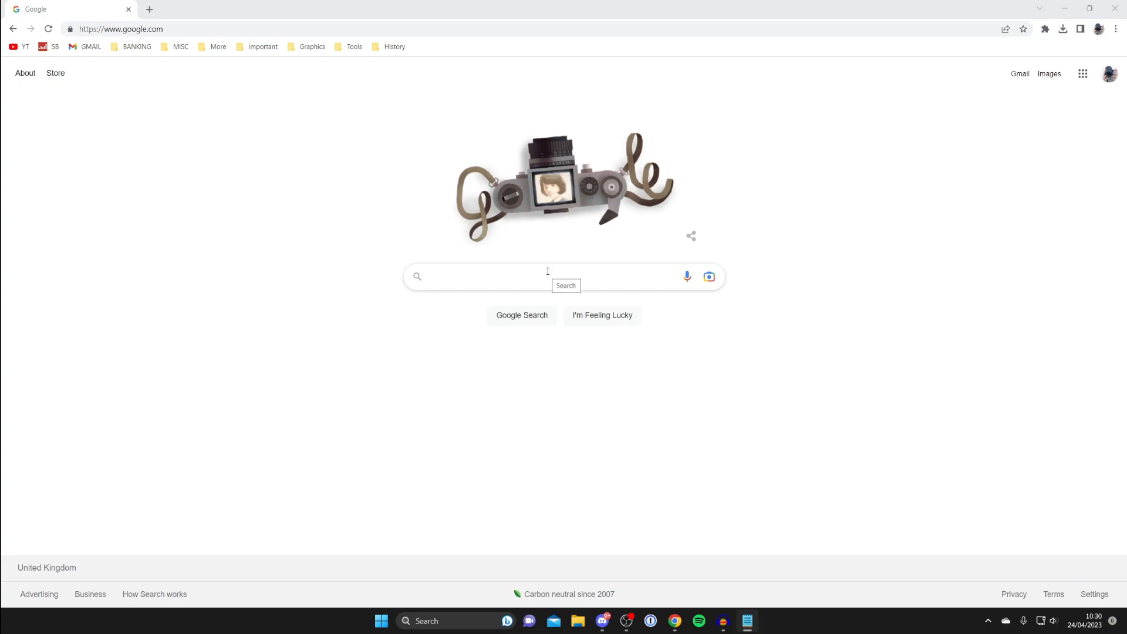
Search Google for "bsl shaders" to reach the CurseForge BSL Shaders page.
{"action": "type", "text": "b"}
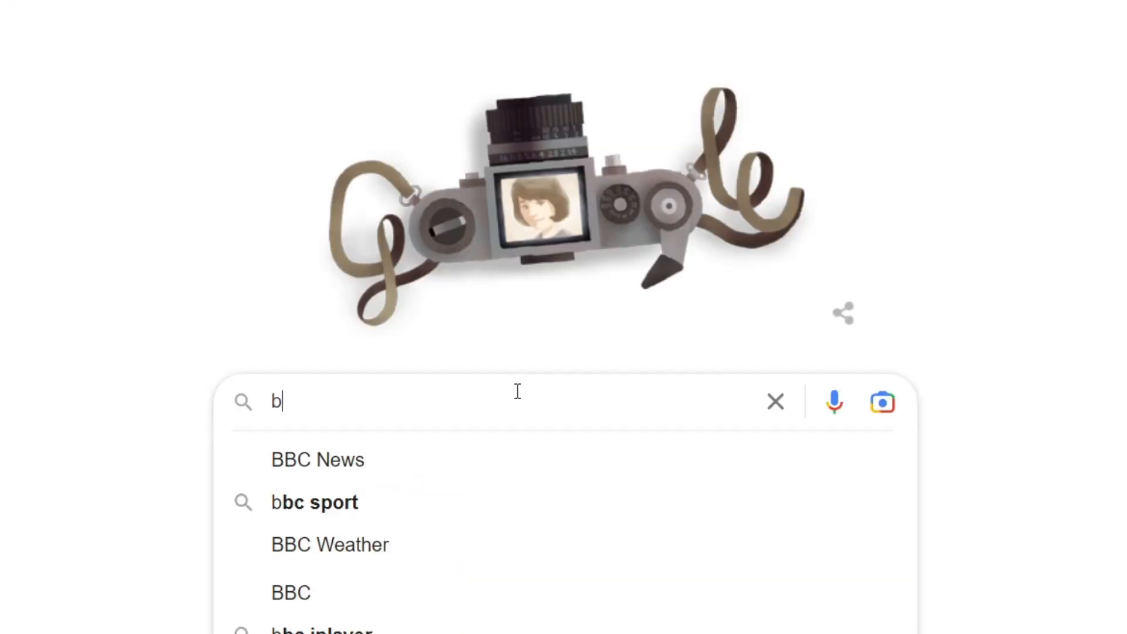
{"action": "type", "text": "bsl shaders"}
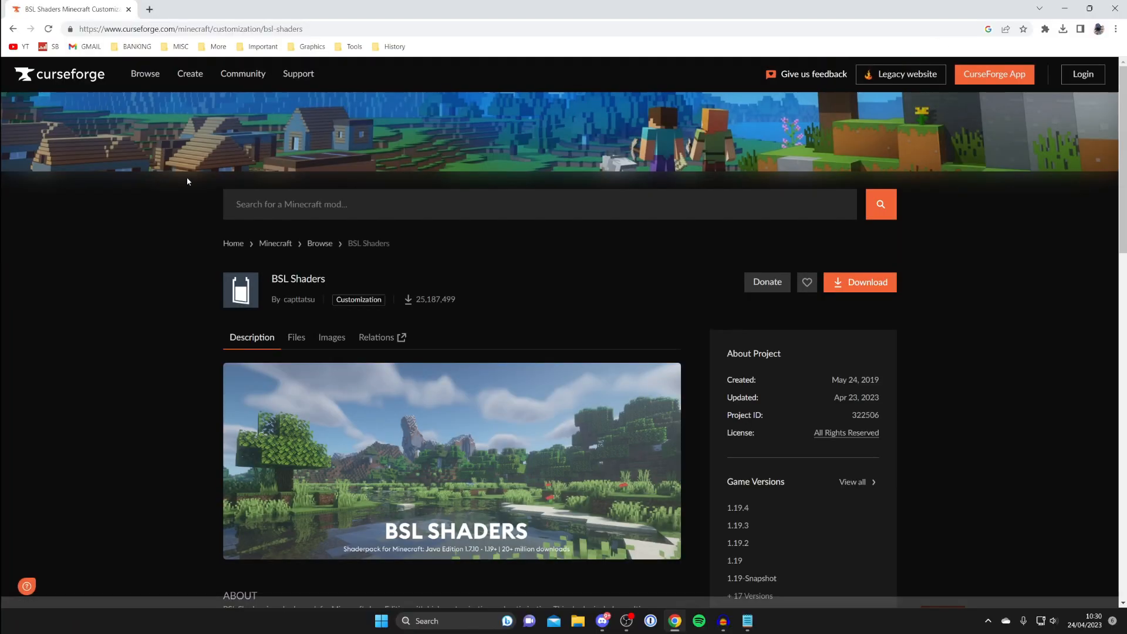
Dismiss the cookie notice and download the BSL v8.2.03 file from CurseForge.
{"action": "scroll", "scroll_direction": "down", "scroll_amount": 3}
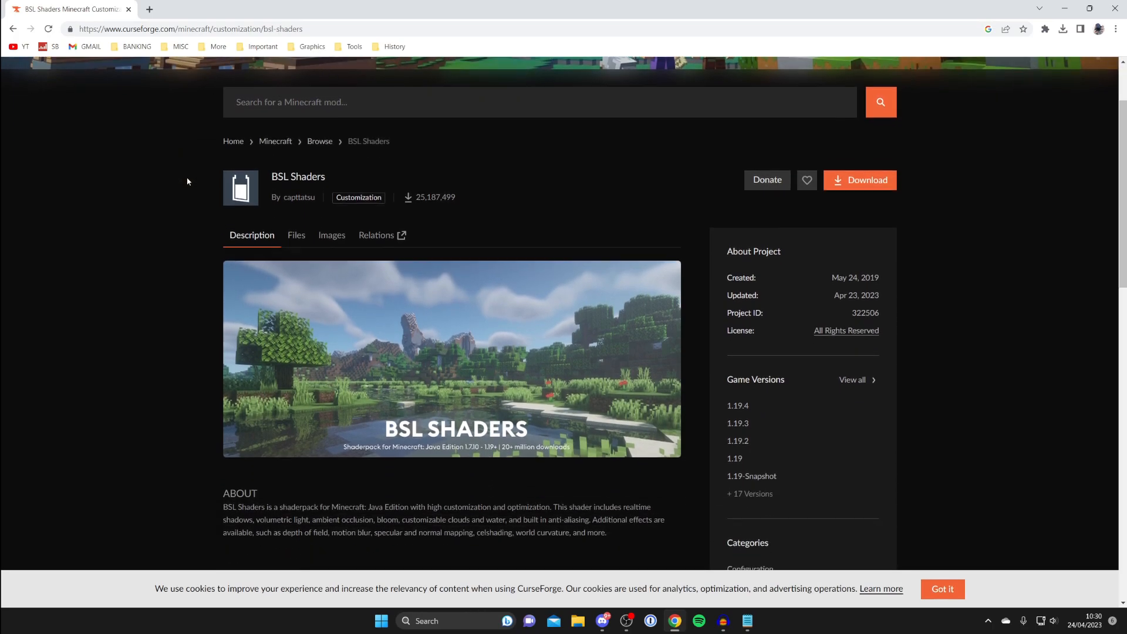
{"action": "left_click", "coordinate": [296, 235]}
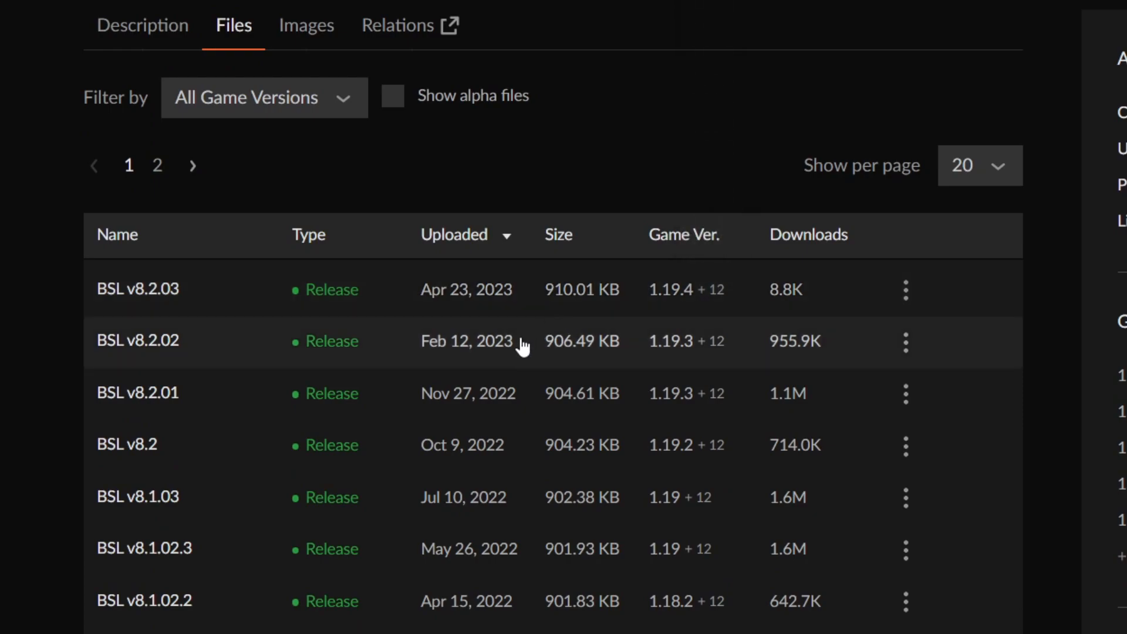
{"action": "mouse_move", "coordinate": [590, 309]}
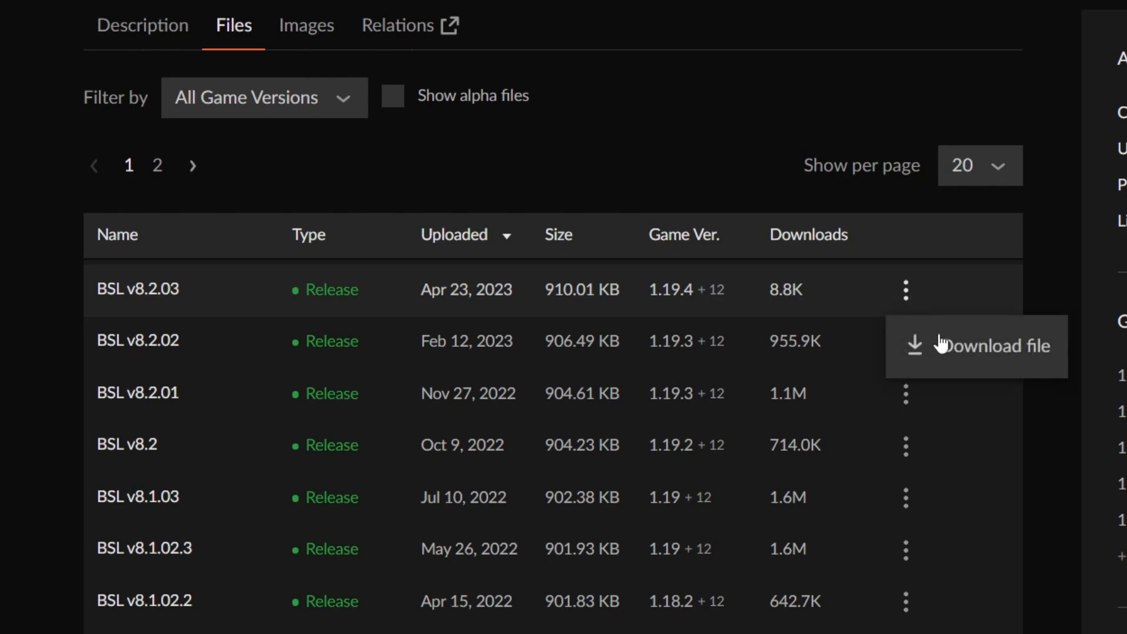
{"action": "left_click", "coordinate": [996, 345]}
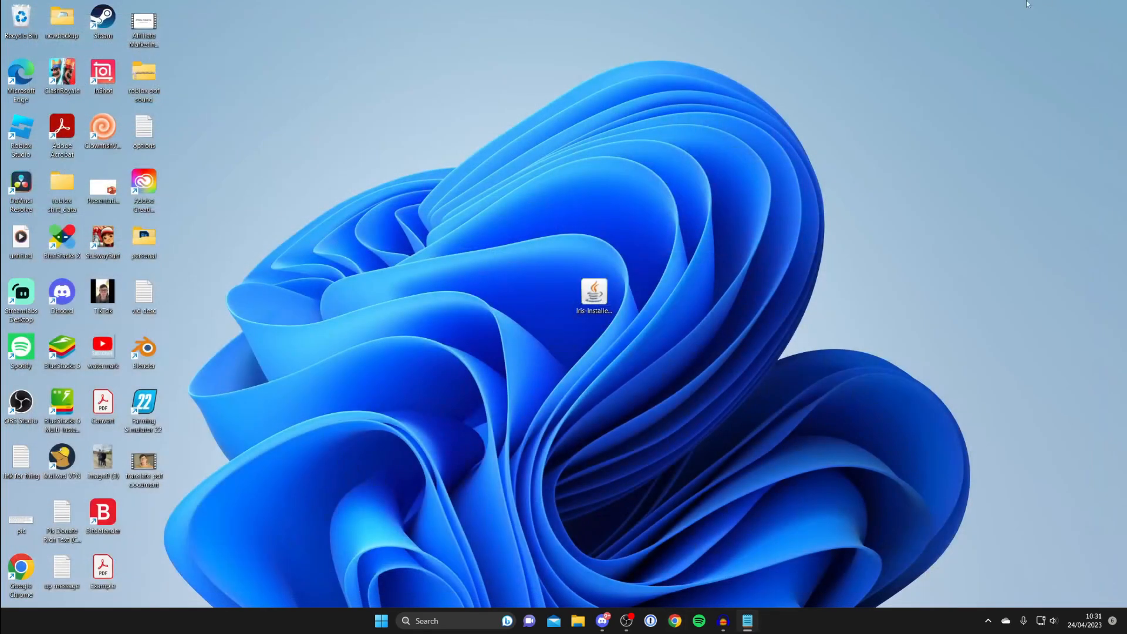
Select the BSL_v8.2.03 zip in Downloads and copy it.
{"action": "left_click", "coordinate": [578, 620]}
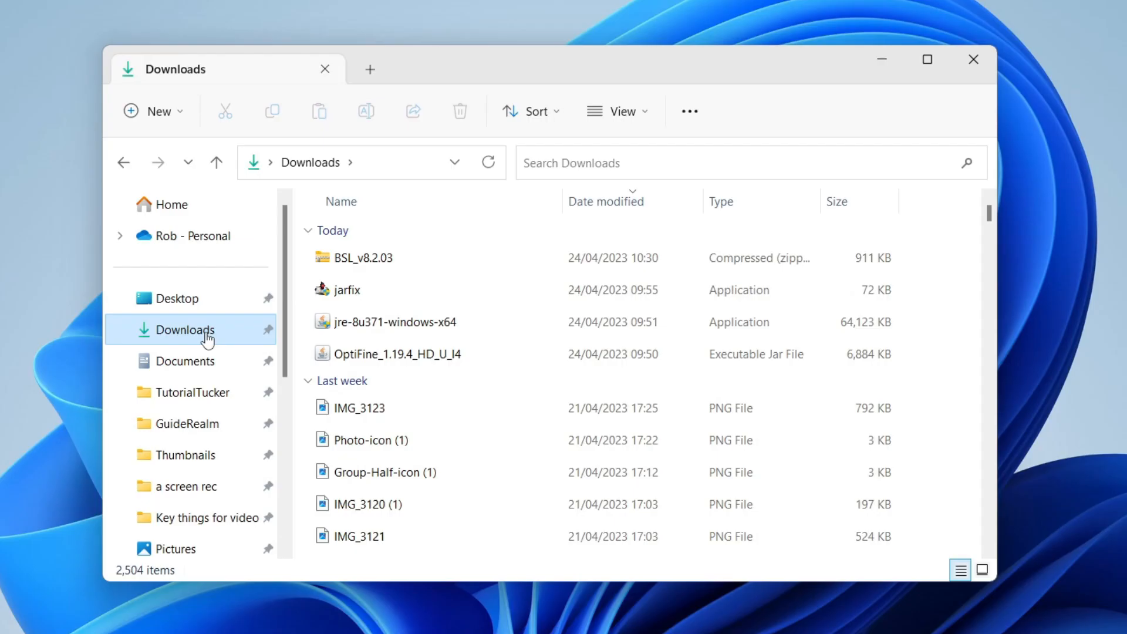
{"action": "left_click", "coordinate": [363, 257]}
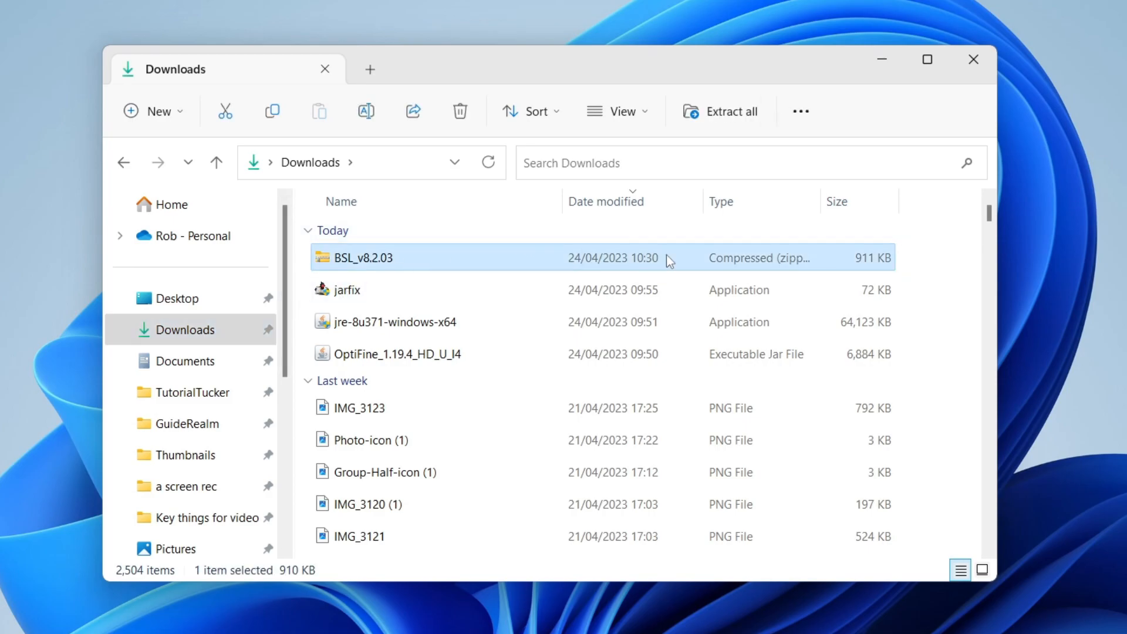
{"action": "right_click", "coordinate": [361, 257]}
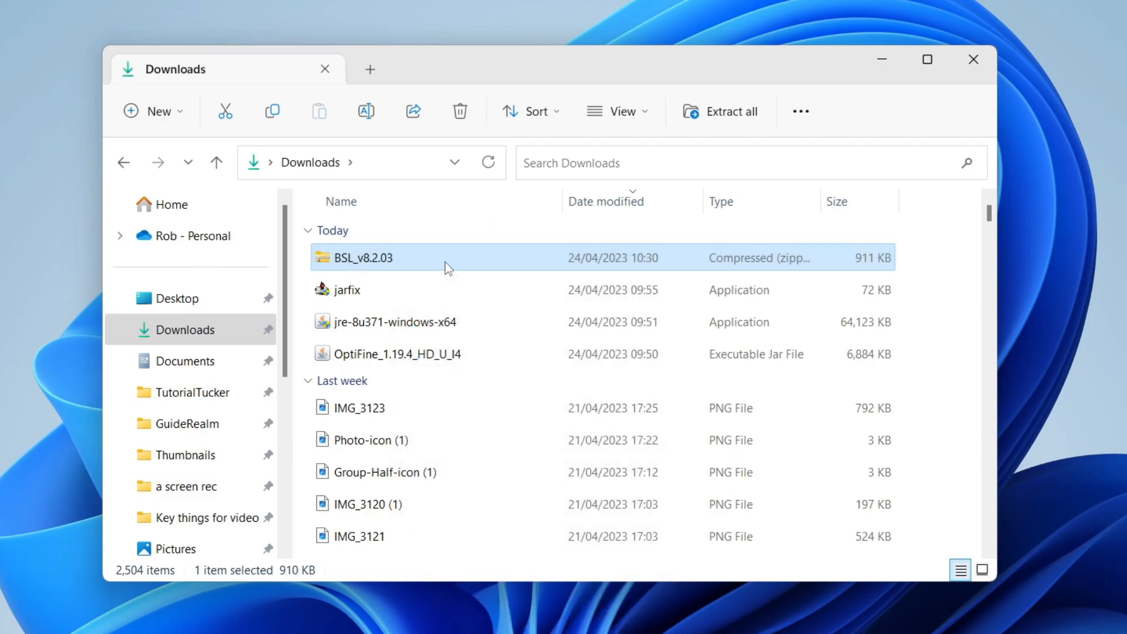
{"action": "mouse_move", "coordinate": [406, 173]}
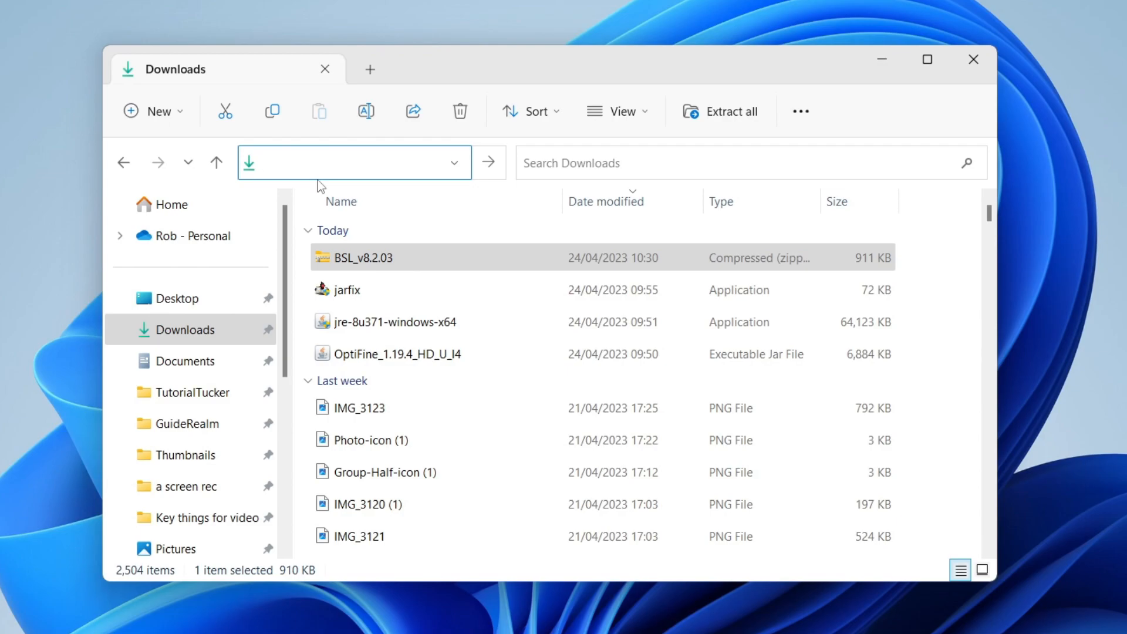
Navigate via %appdata to .minecraft/shaderpacks and paste the BSL_v8.2.03 zip there.
{"action": "type", "text": "%app"}
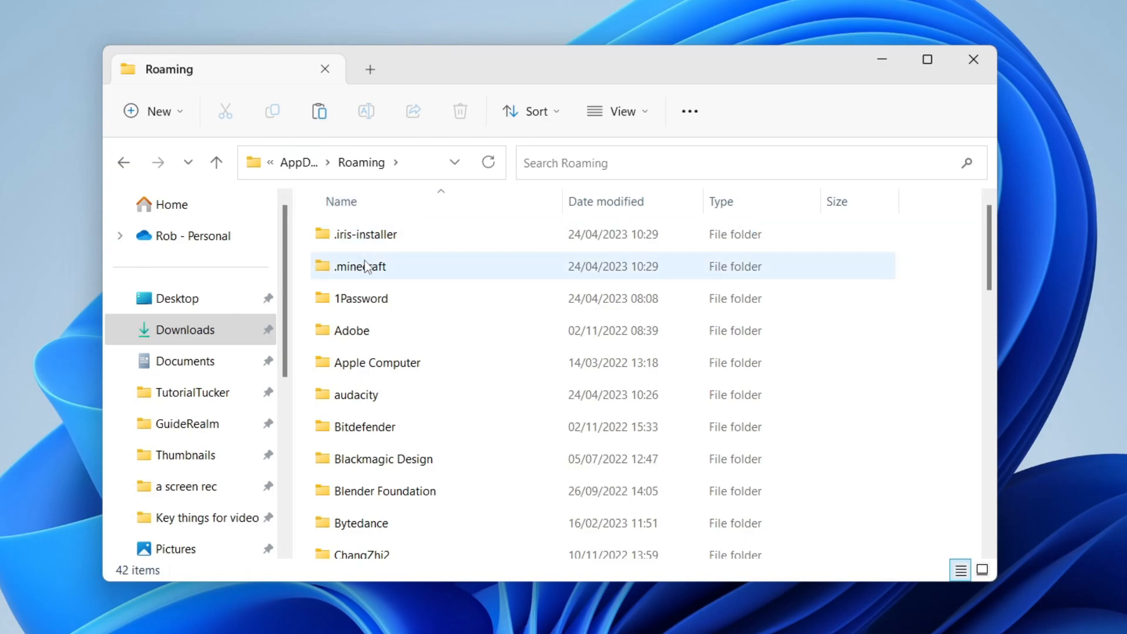
{"action": "double_click", "coordinate": [363, 267]}
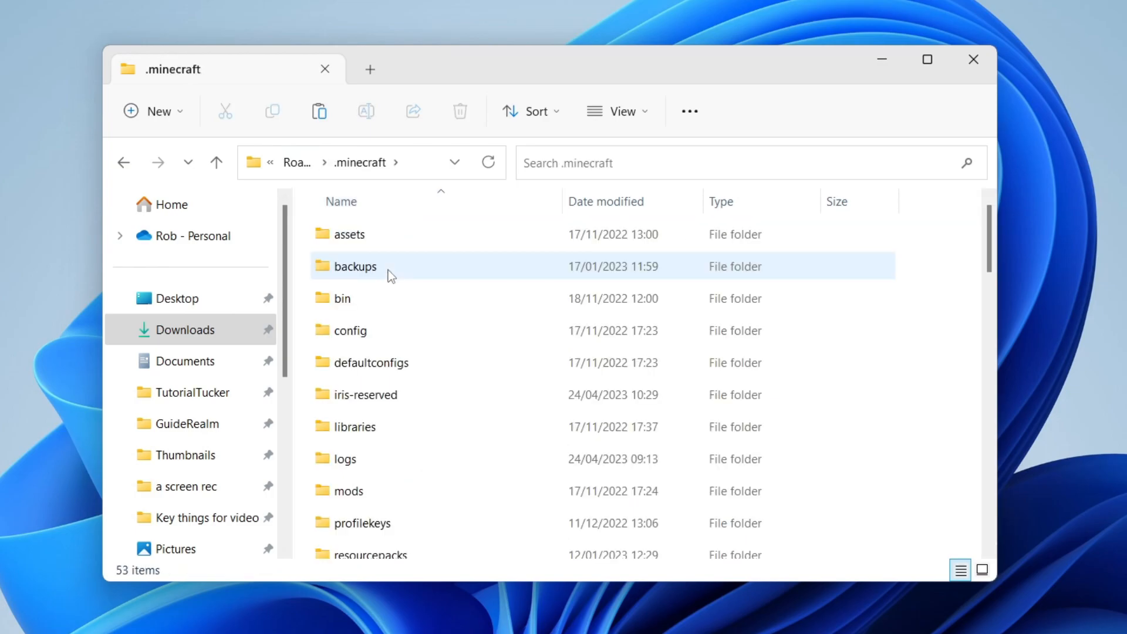
{"action": "scroll", "scroll_direction": "down", "scroll_amount": 3}
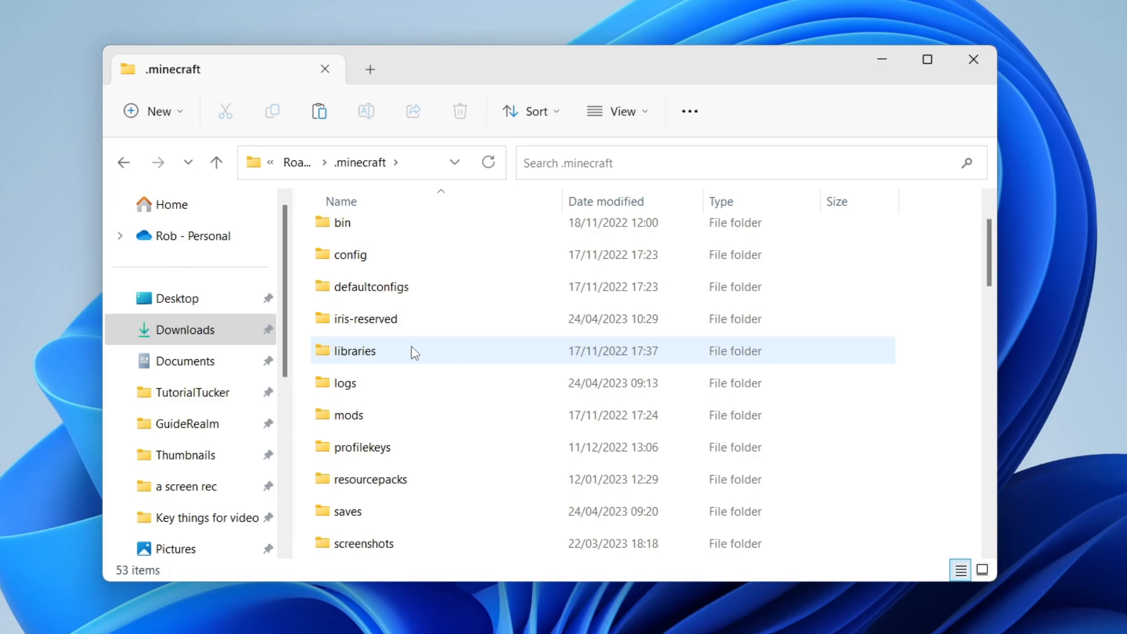
{"action": "scroll", "scroll_direction": "down", "scroll_amount": 3}
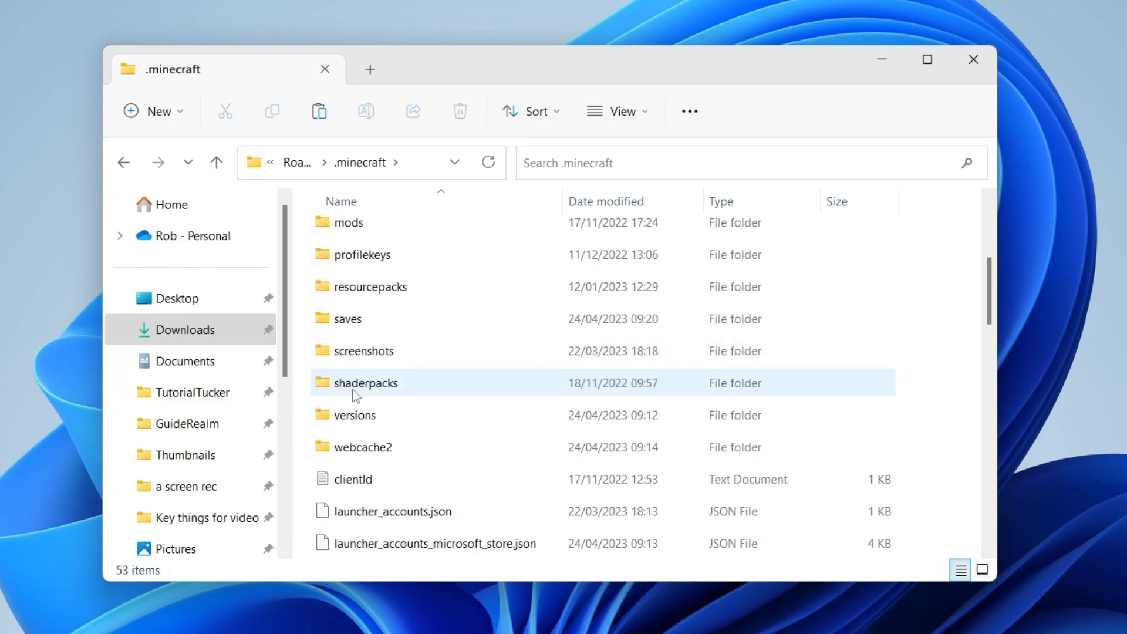
{"action": "double_click", "coordinate": [365, 383]}
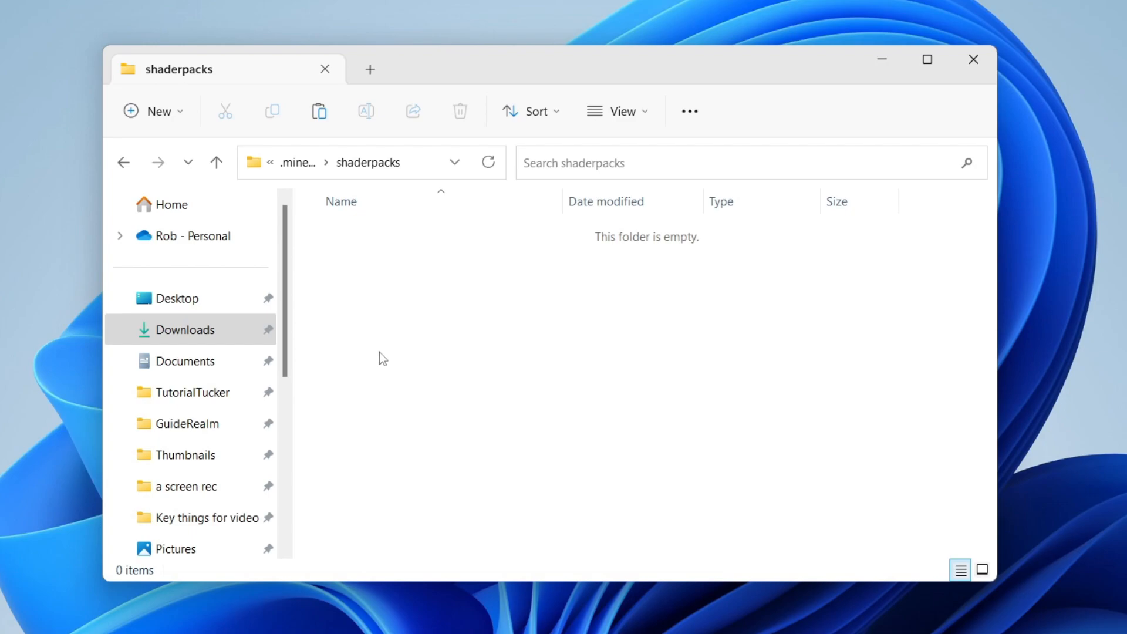
{"action": "mouse_move", "coordinate": [390, 297]}
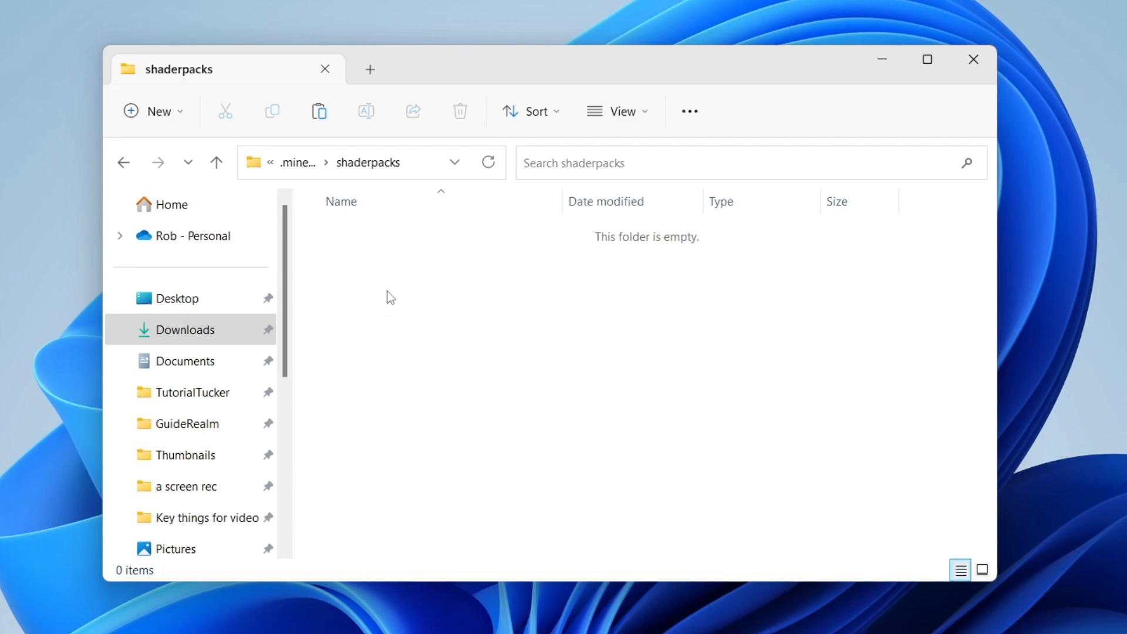
{"action": "right_click", "coordinate": [386, 297]}
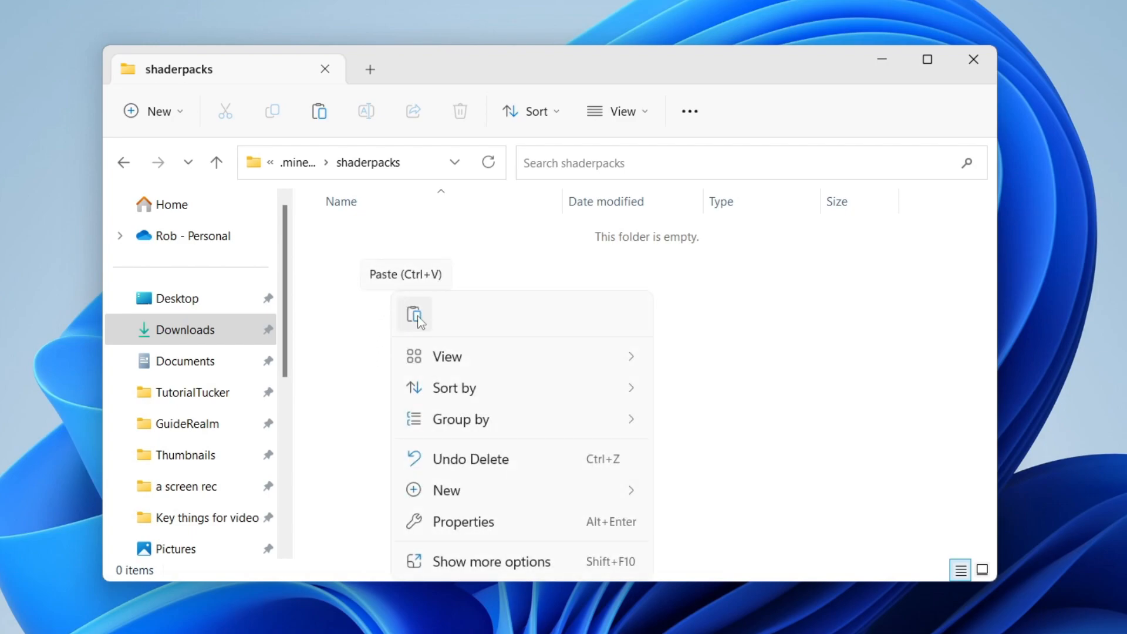
{"action": "left_click", "coordinate": [414, 315]}
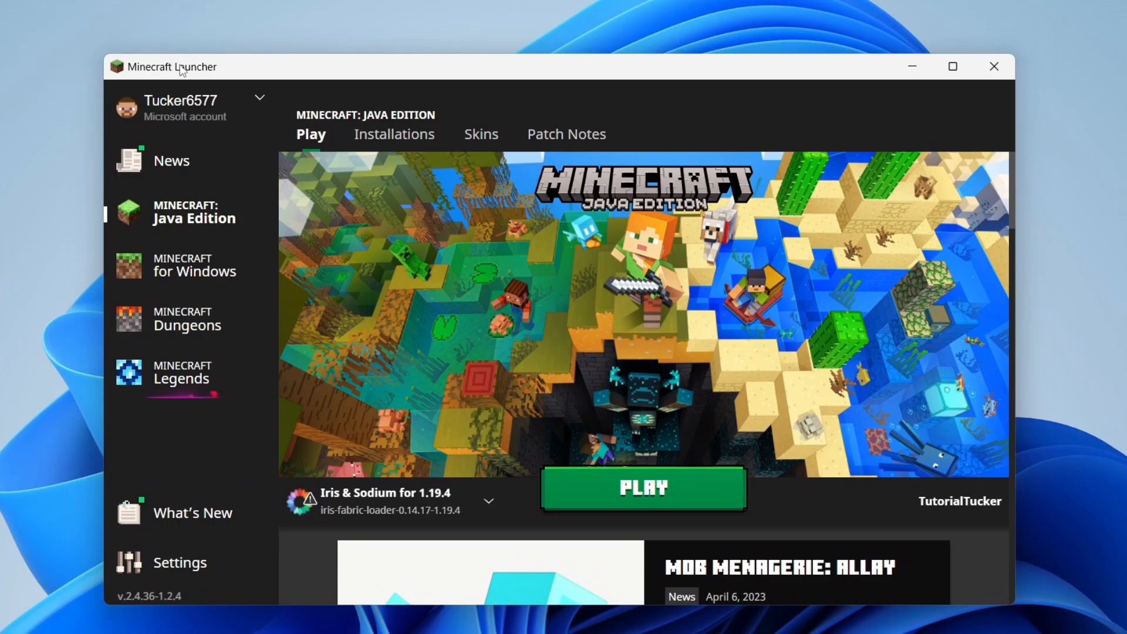
Launch the Iris & Sodium 1.19.4 installation, accepting the modified-installation warning.
{"action": "left_click", "coordinate": [489, 501]}
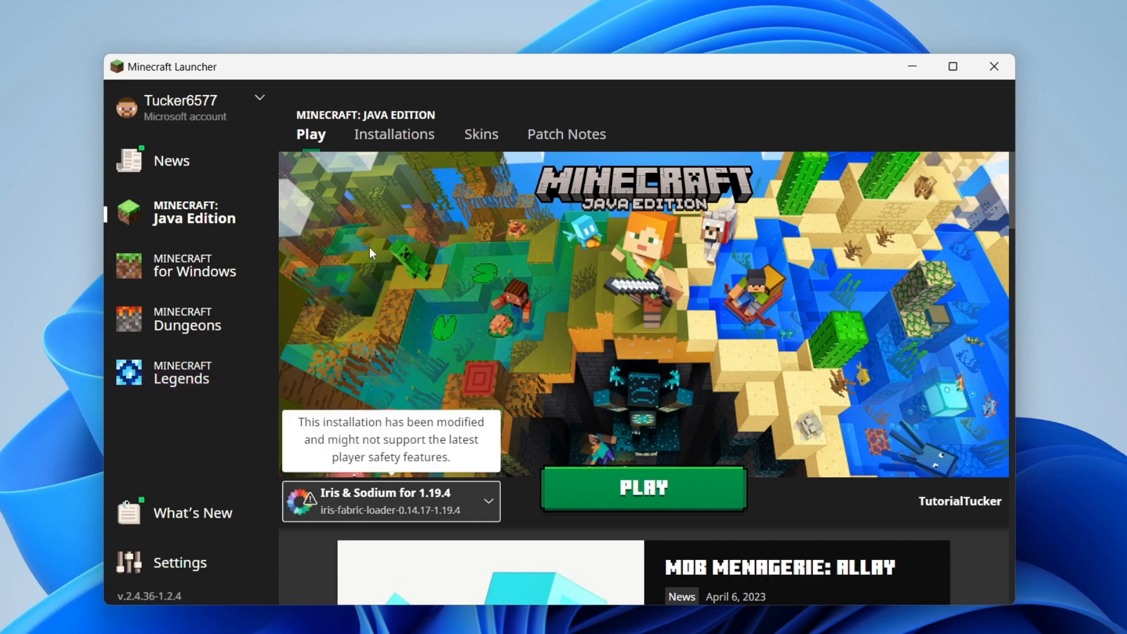
{"action": "left_click", "coordinate": [641, 488]}
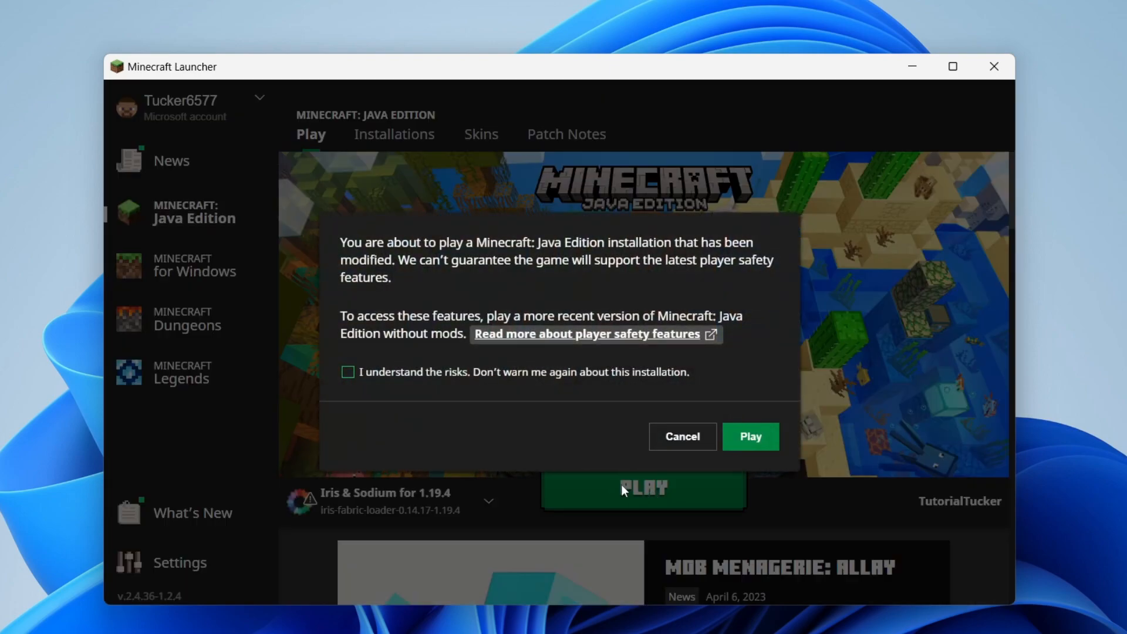
{"action": "left_click", "coordinate": [750, 437]}
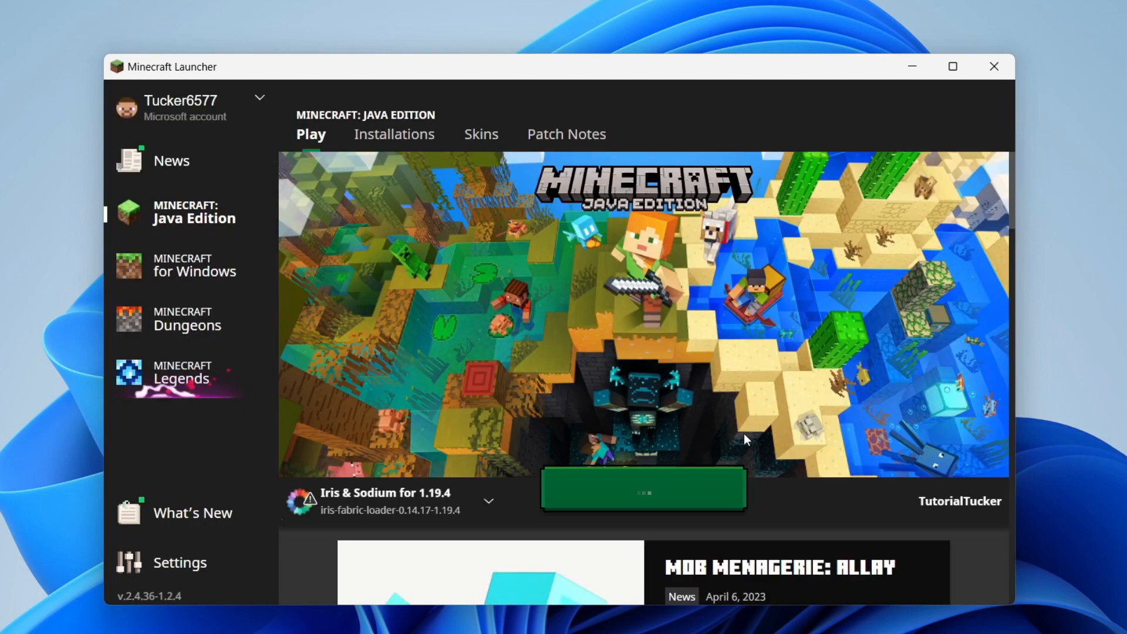
{"action": "left_click", "coordinate": [643, 491]}
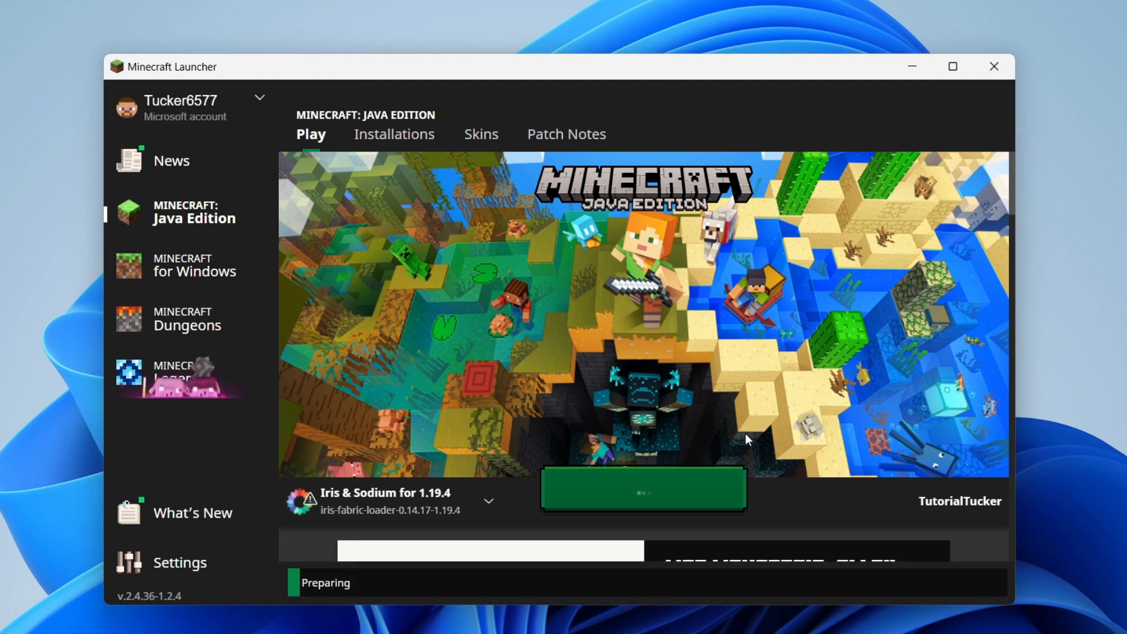
{"action": "left_click", "coordinate": [643, 491]}
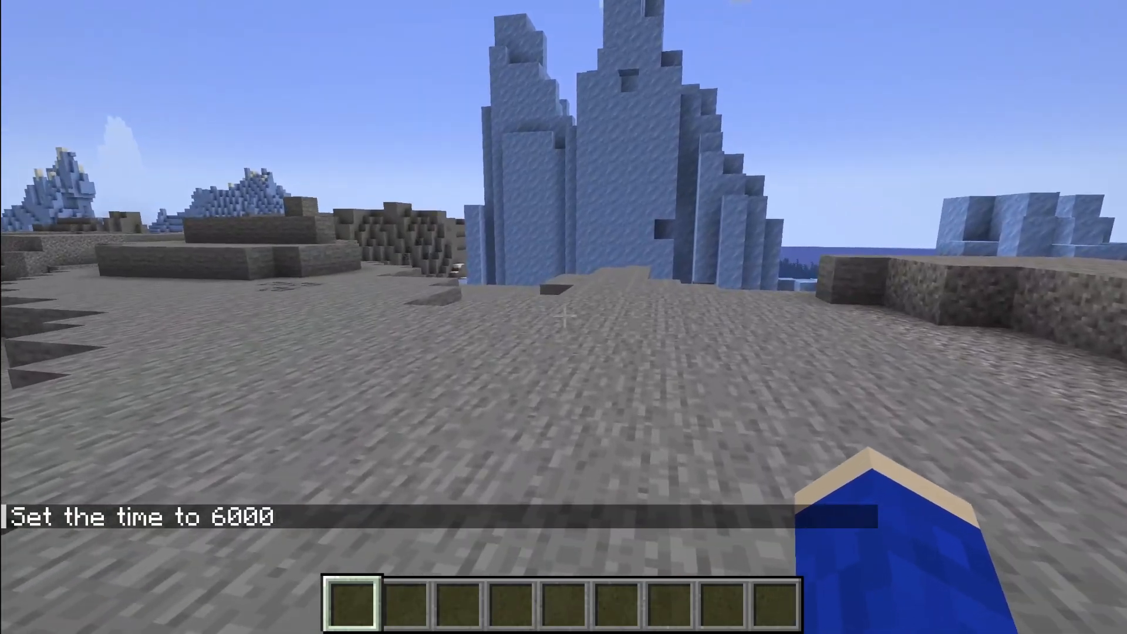
Pause the game and reach the Video Settings screen through Options.
{"action": "key", "text": "Escape"}
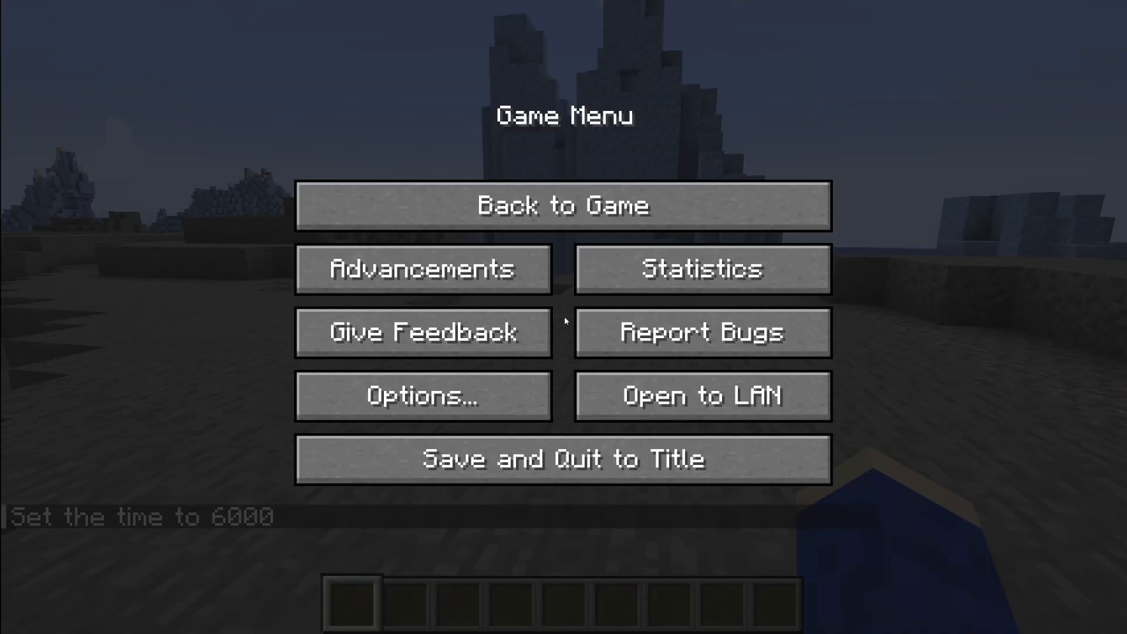
{"action": "left_click", "coordinate": [423, 396]}
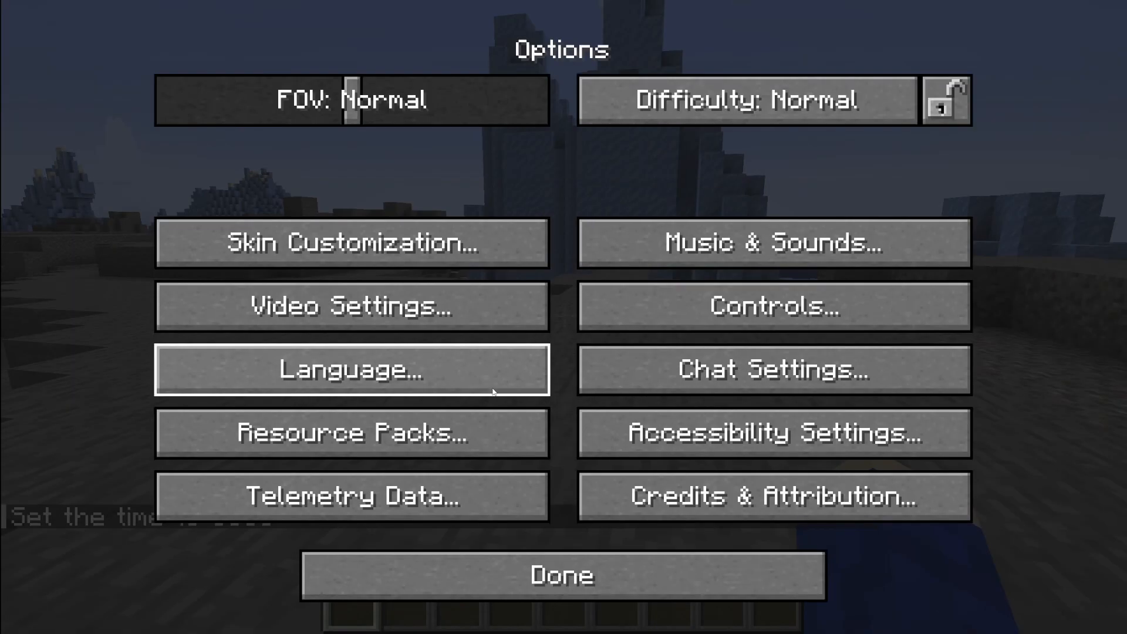
{"action": "left_click", "coordinate": [351, 305]}
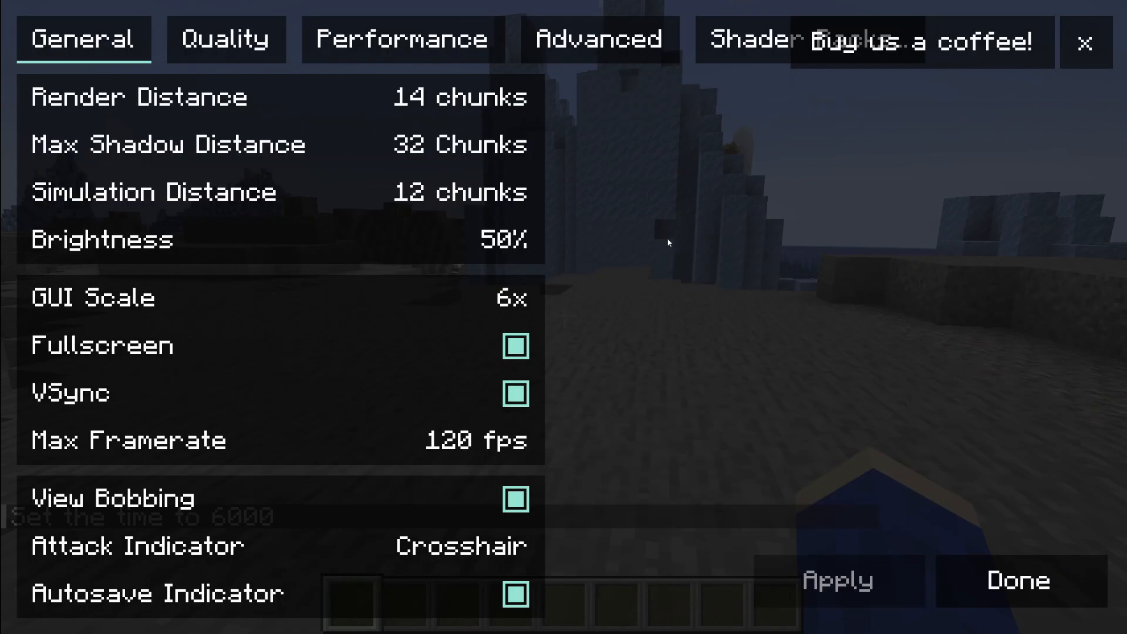
{"action": "mouse_move", "coordinate": [719, 73]}
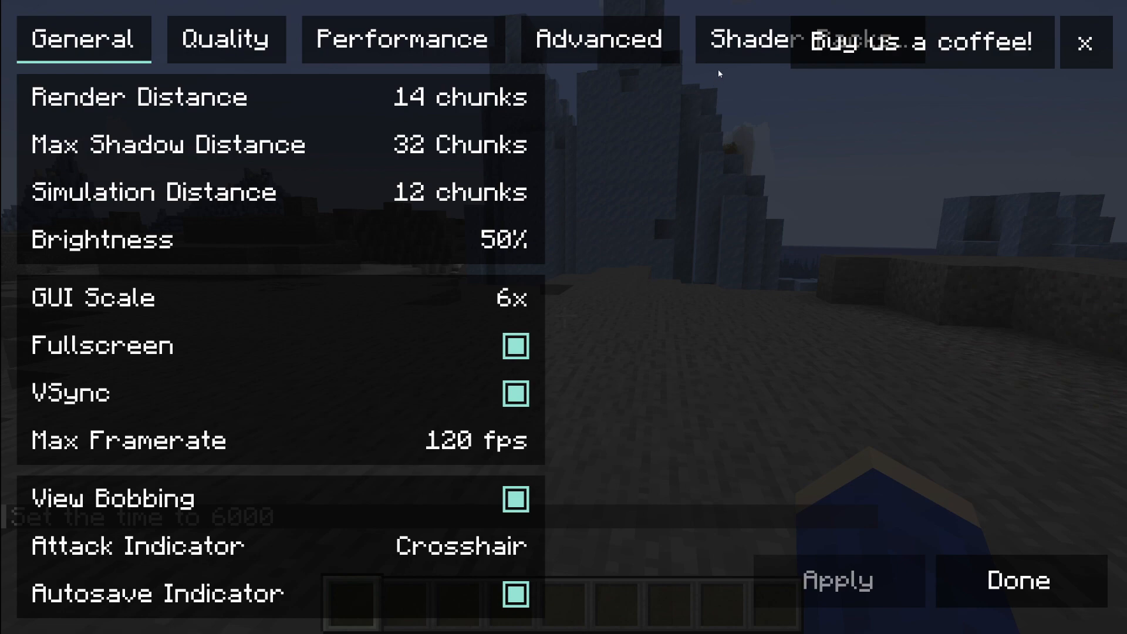
{"action": "mouse_move", "coordinate": [1078, 71]}
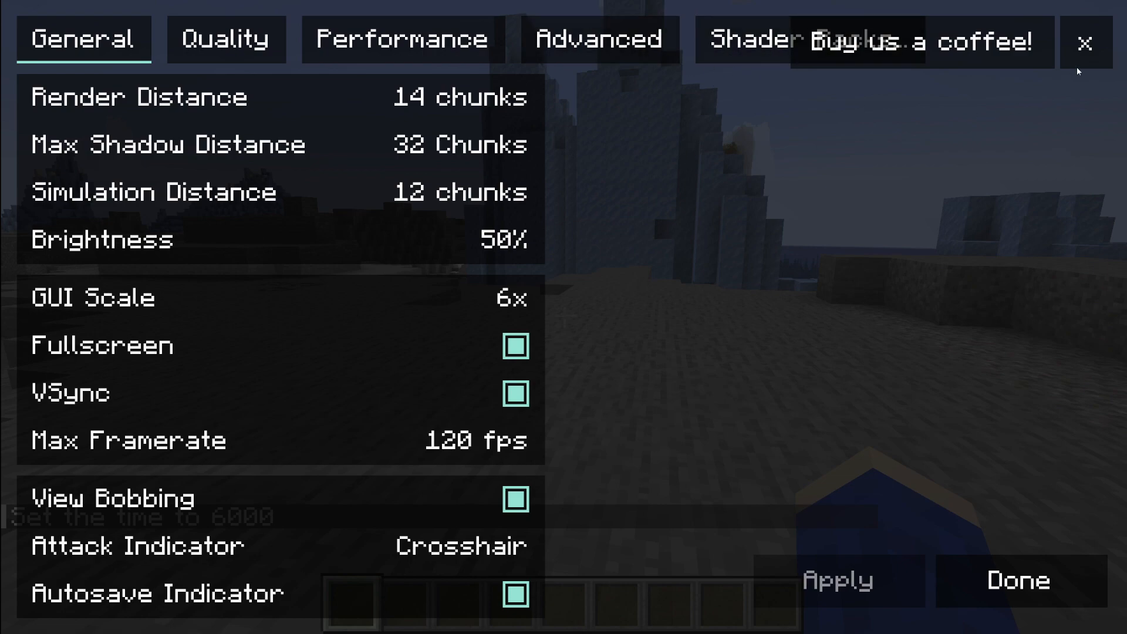
Enable the BSL_v8.2.03.zip shader pack from the Shader Packs list and return to the world.
{"action": "left_click", "coordinate": [751, 38]}
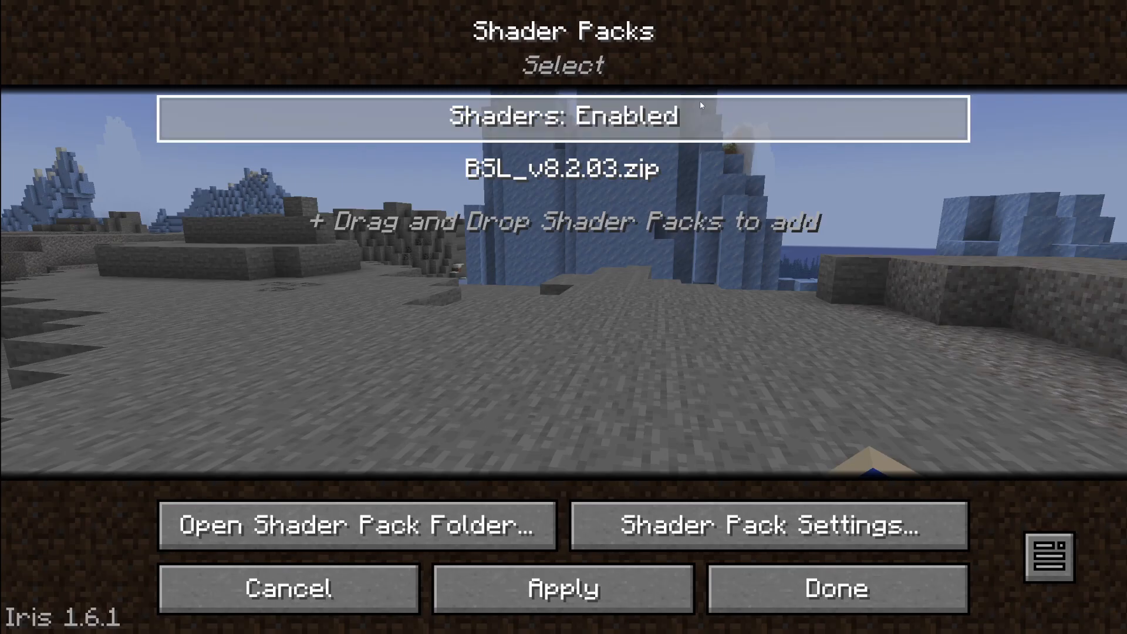
{"action": "left_click", "coordinate": [563, 169]}
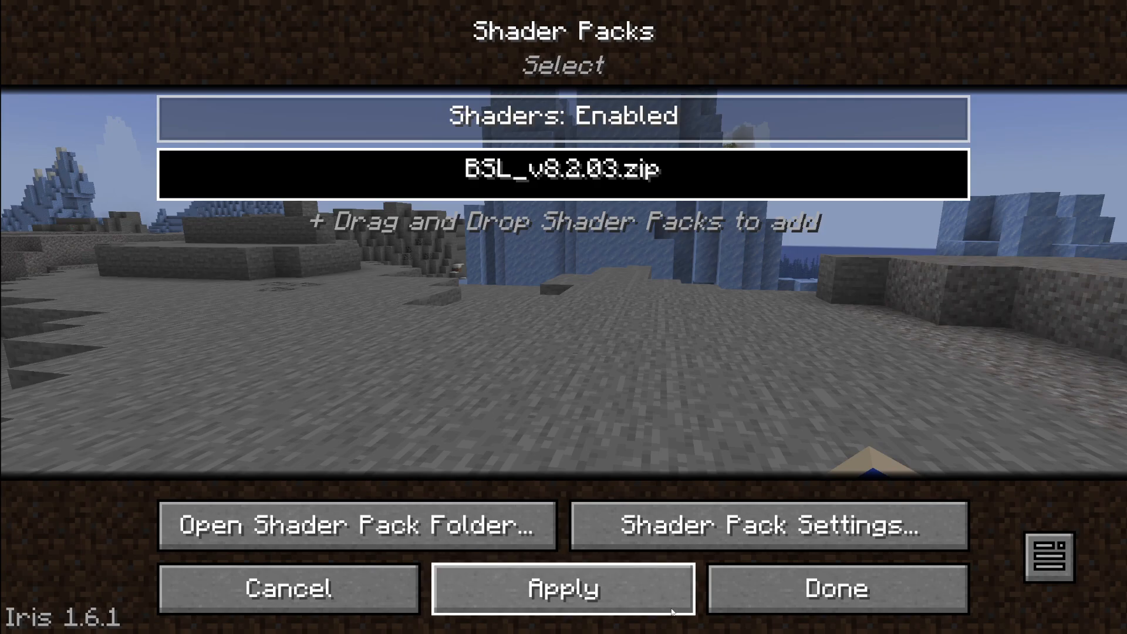
{"action": "mouse_move", "coordinate": [701, 341]}
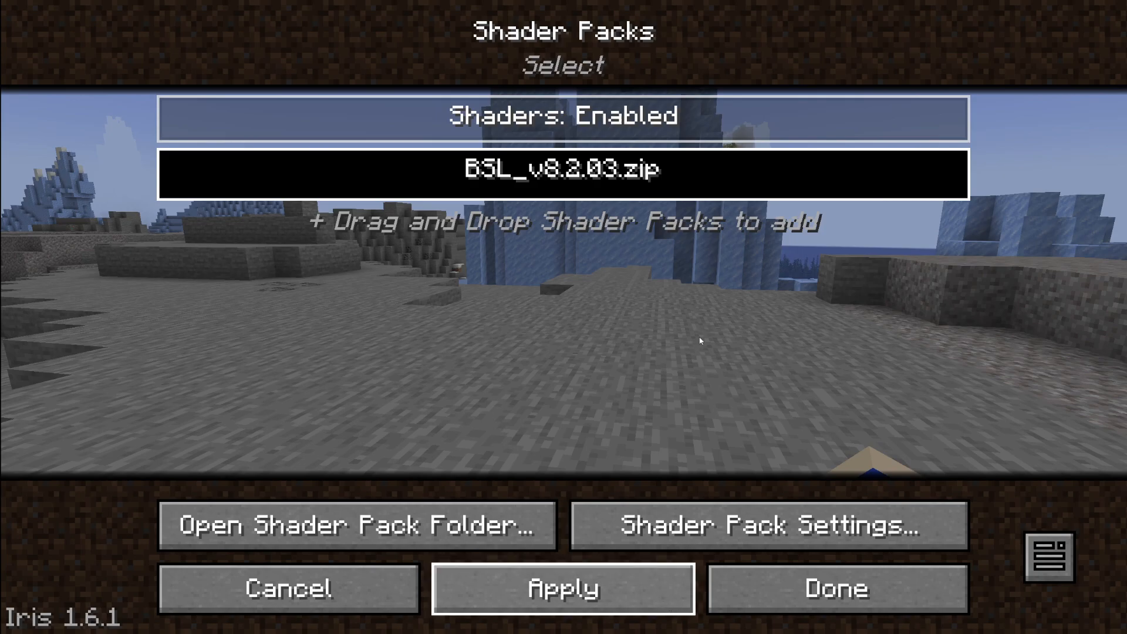
{"action": "mouse_move", "coordinate": [711, 606]}
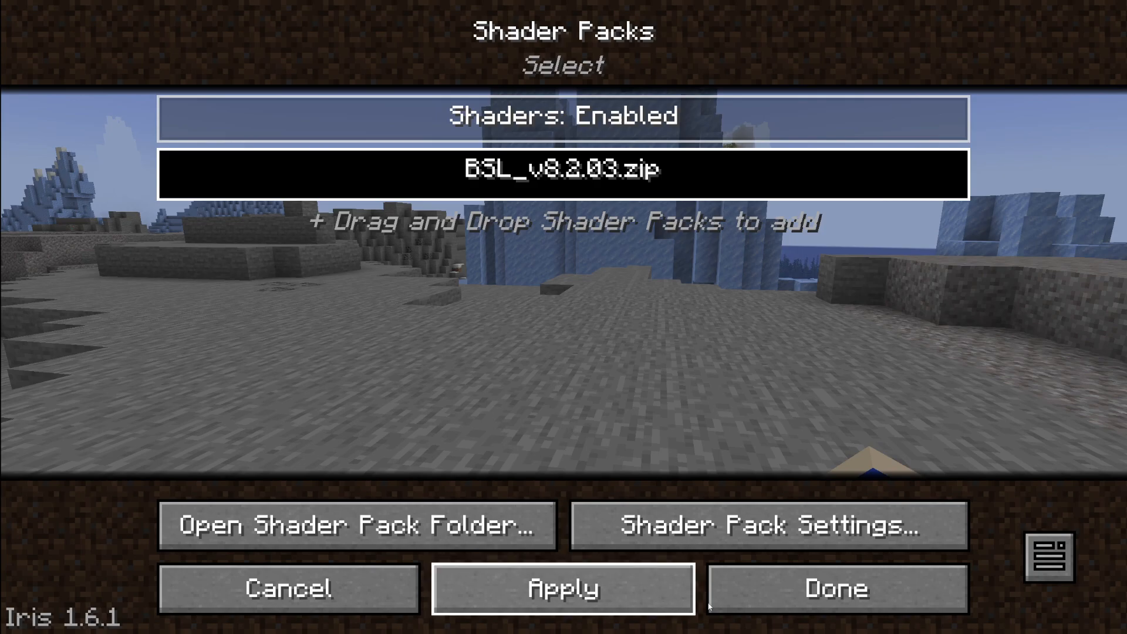
{"action": "left_click", "coordinate": [563, 170]}
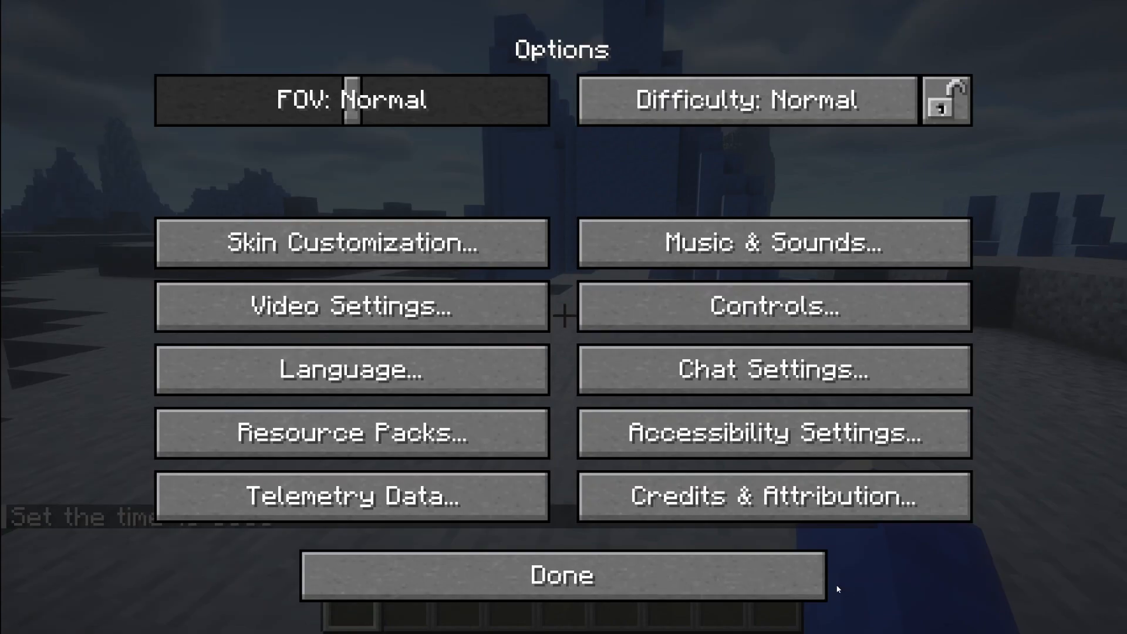
{"action": "left_click", "coordinate": [563, 576]}
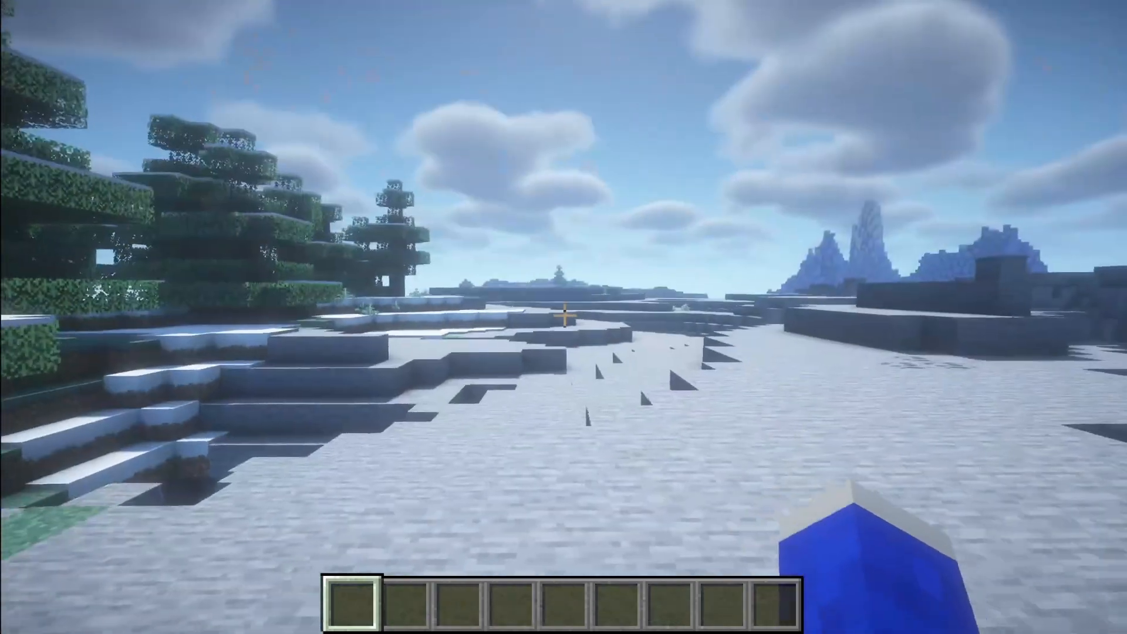